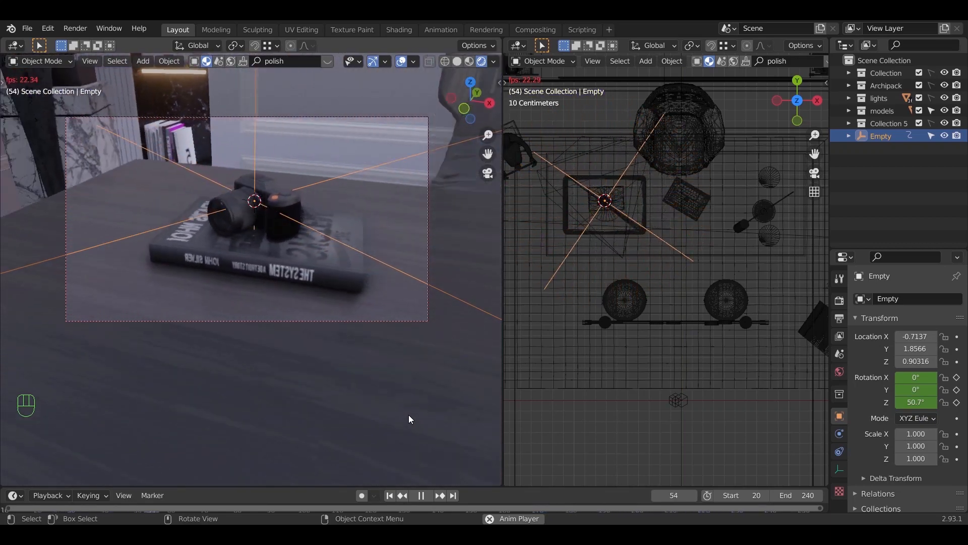
Step: Keyframe the Zoom camera's focal length at the start and at 50 mm on frame 90, then play it
left_click(420, 494)
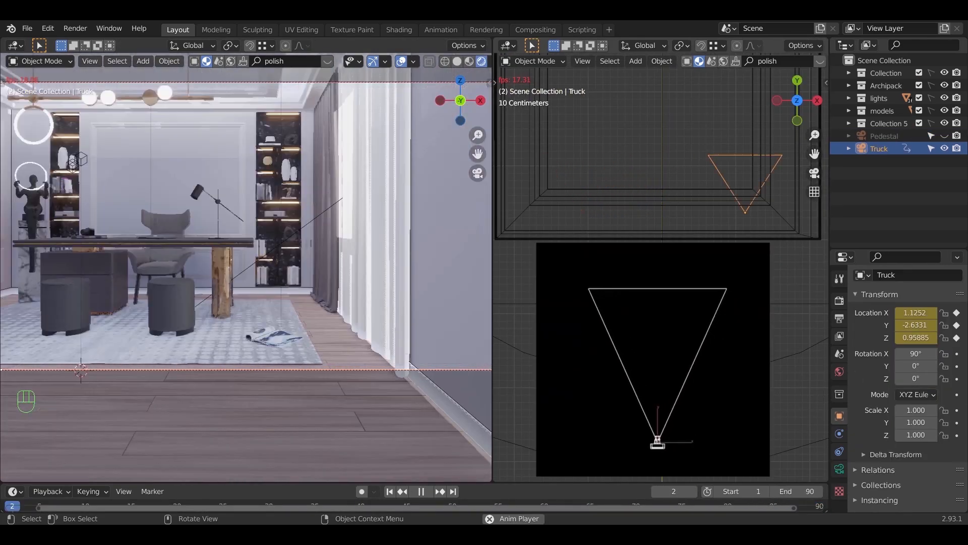
left_click(422, 491)
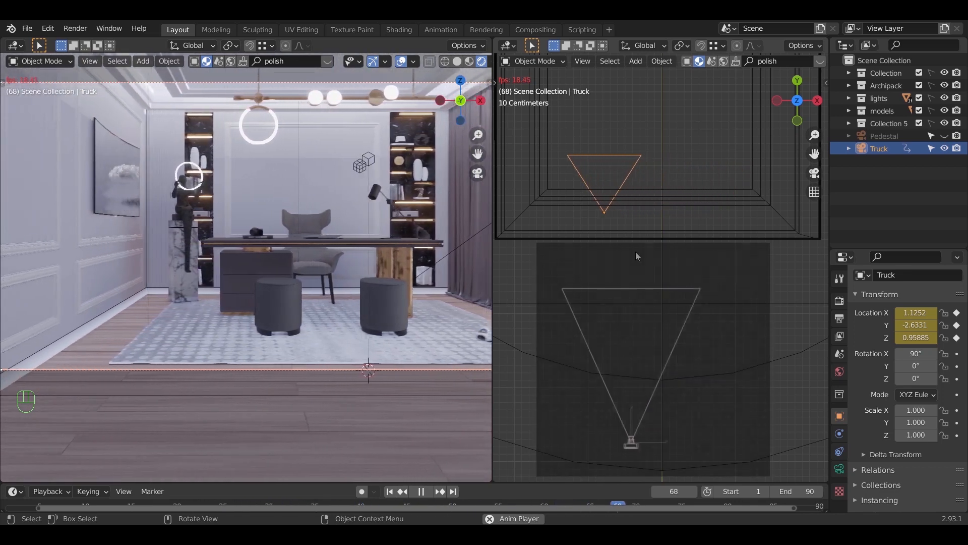
left_click(422, 492)
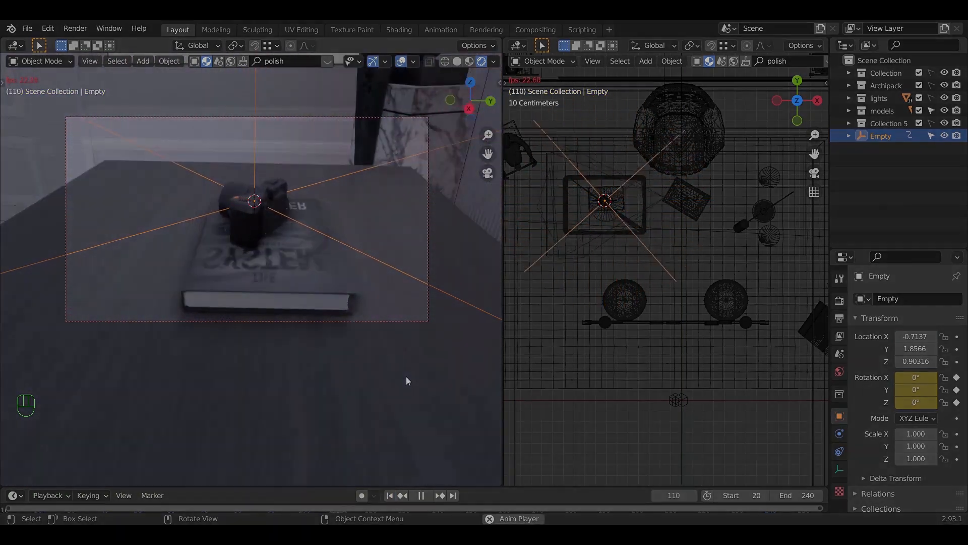
key("space")
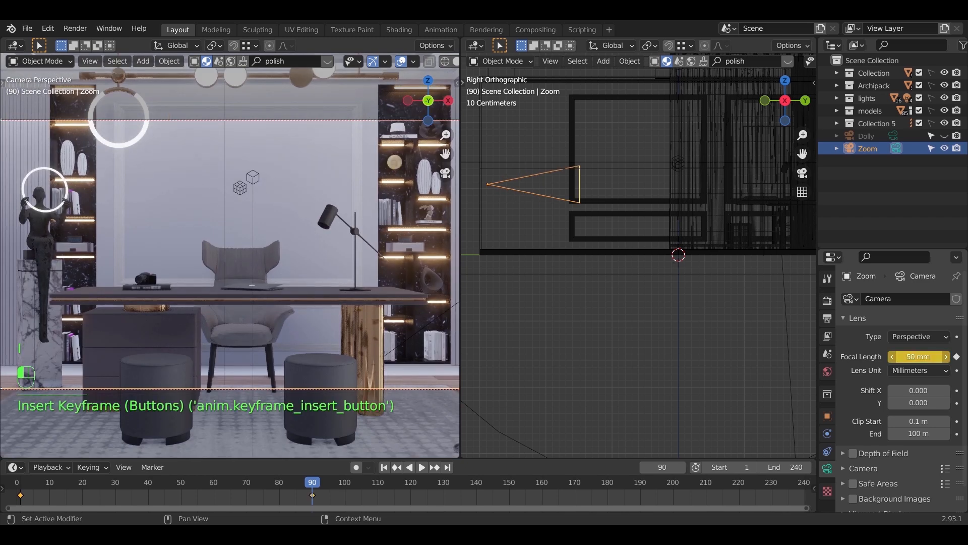
Step: Play the 28-to-50 mm focal-length zoom from the start and stop it
left_click(384, 467)
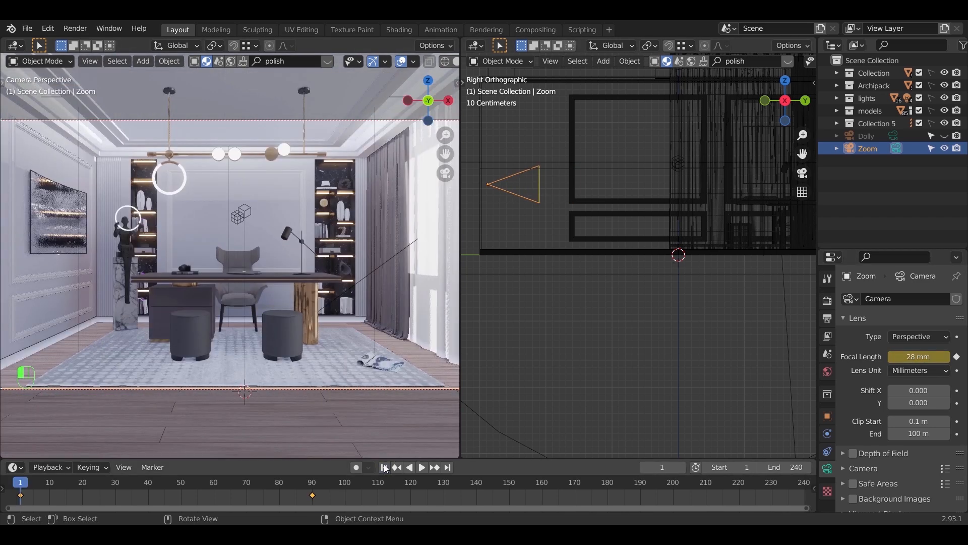
key("space")
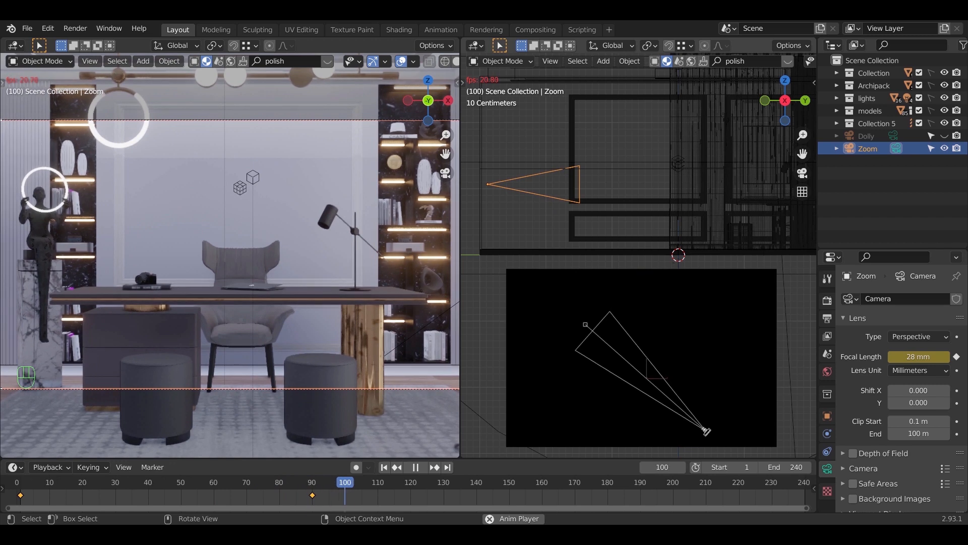
key("space")
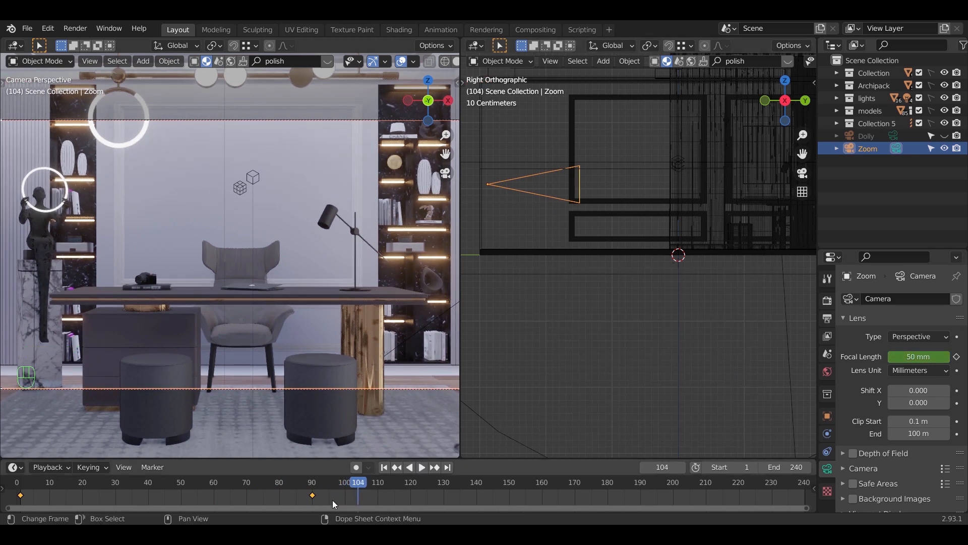
Step: Give the focal-length keyframes Ease In and Out easing and replay to check it
left_click(312, 482)
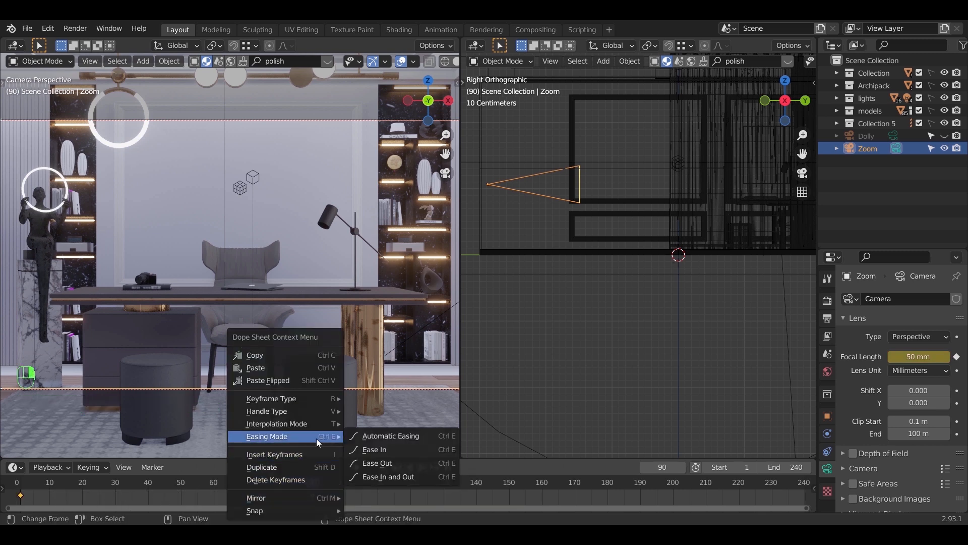
mouse_move(413, 476)
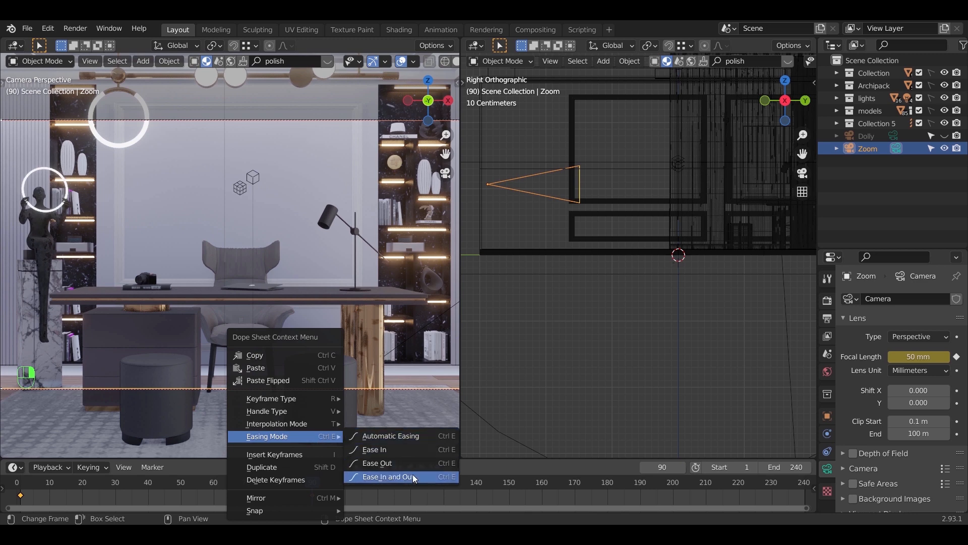
left_click(388, 476)
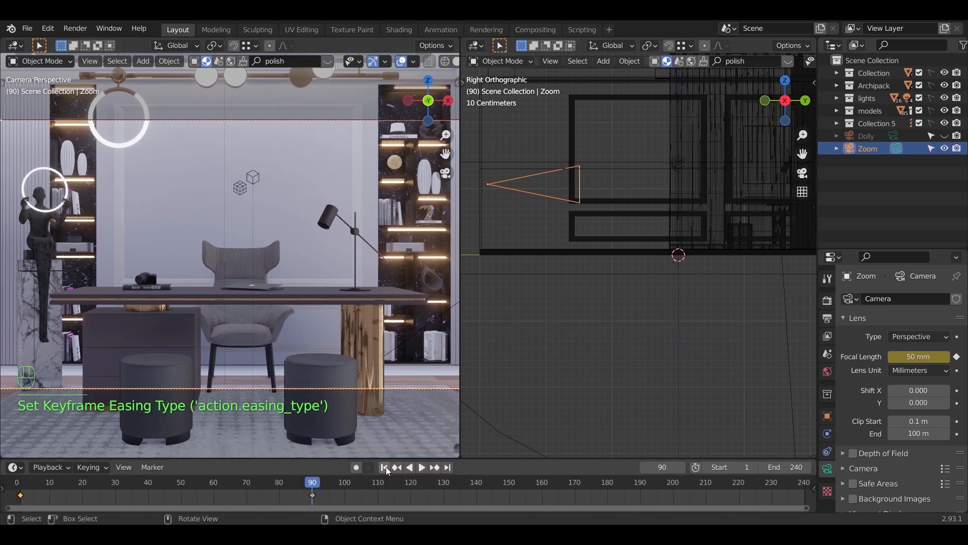
key("space")
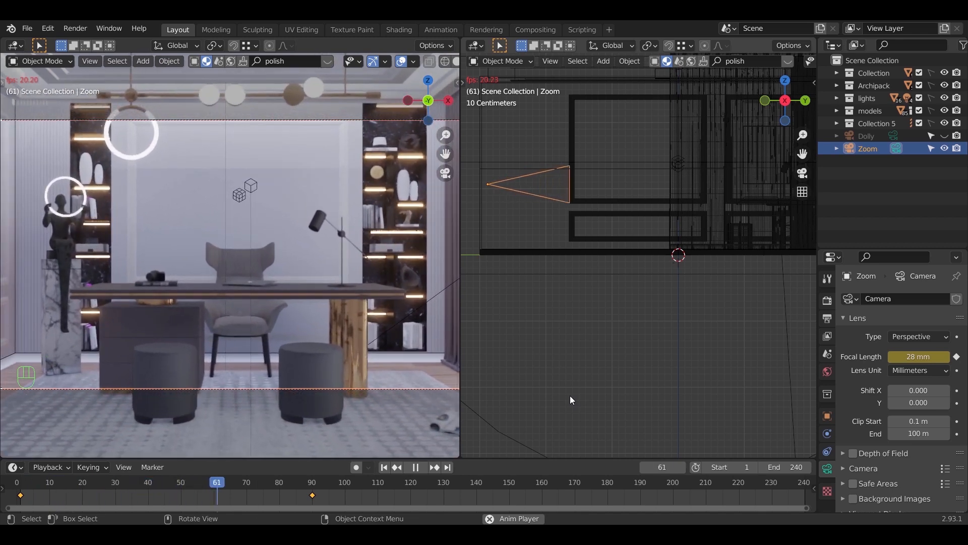
left_click(415, 467)
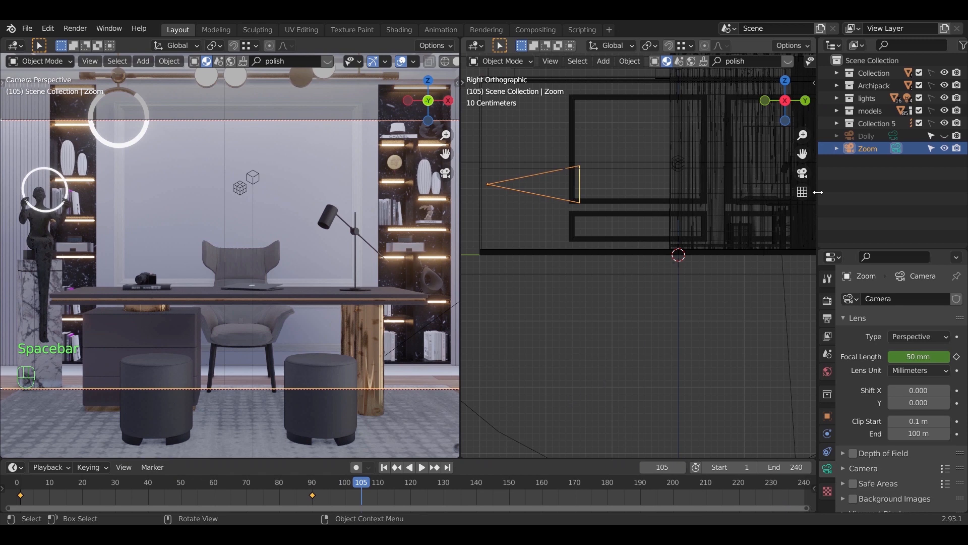
Step: Keyframe the Dolly camera's location at frame 1 and pushed forward into the room at frame 90
left_click(866, 137)
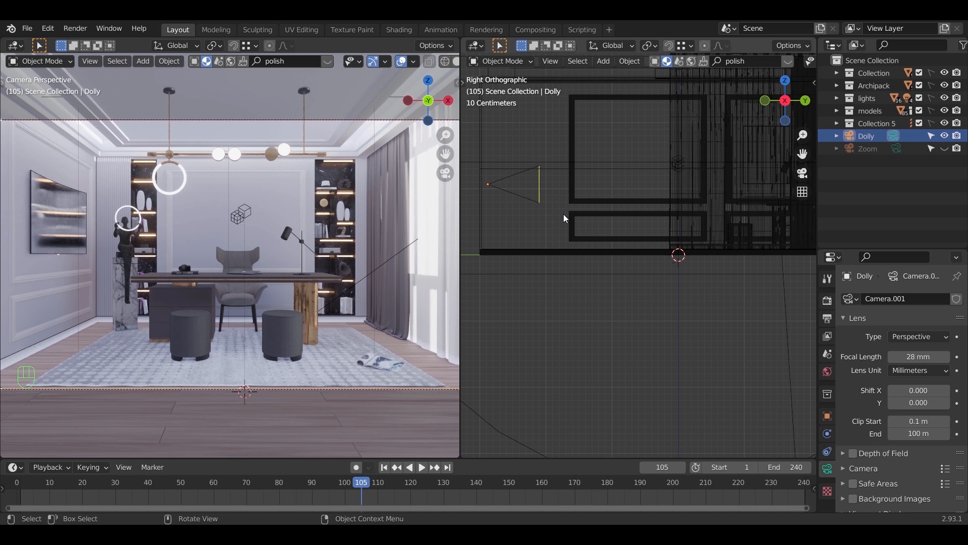
mouse_move(578, 196)
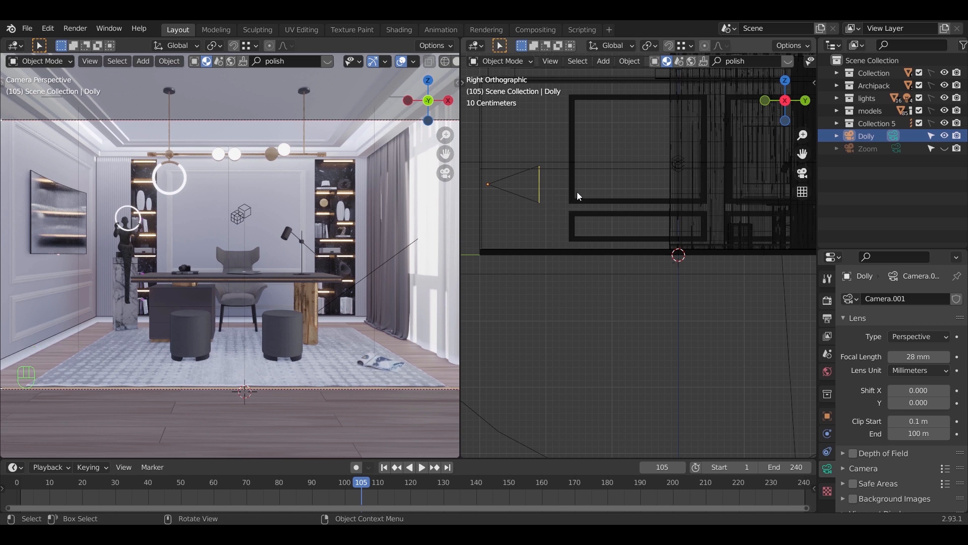
mouse_move(408, 439)
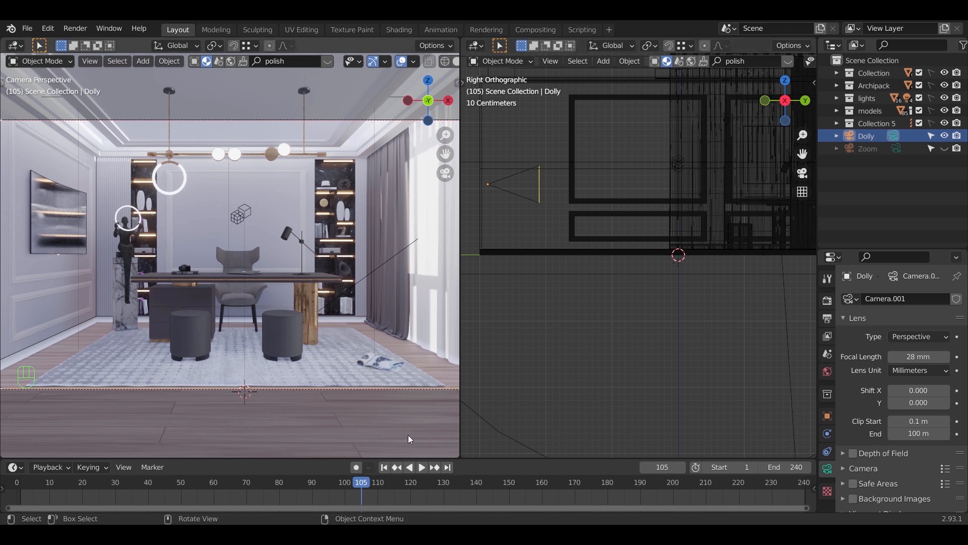
left_click(866, 135)
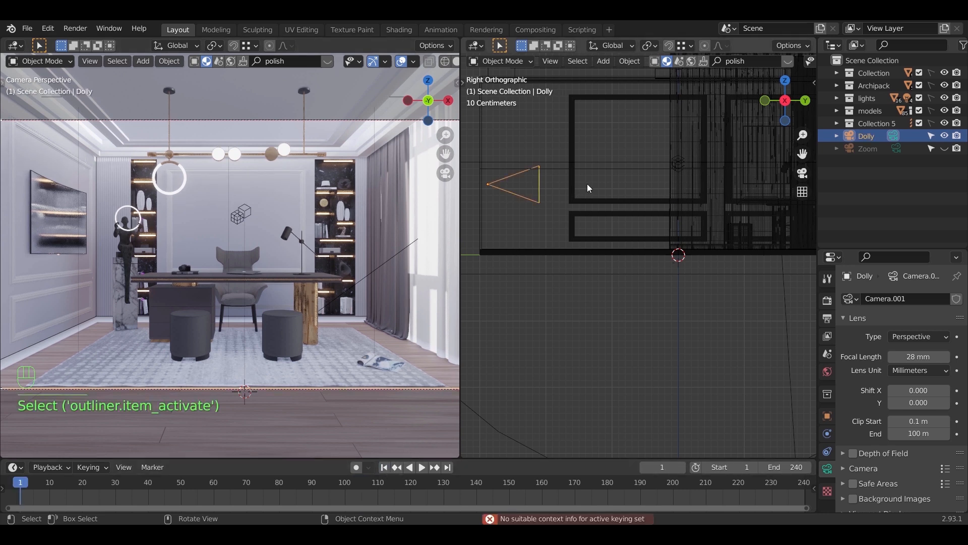
key("i")
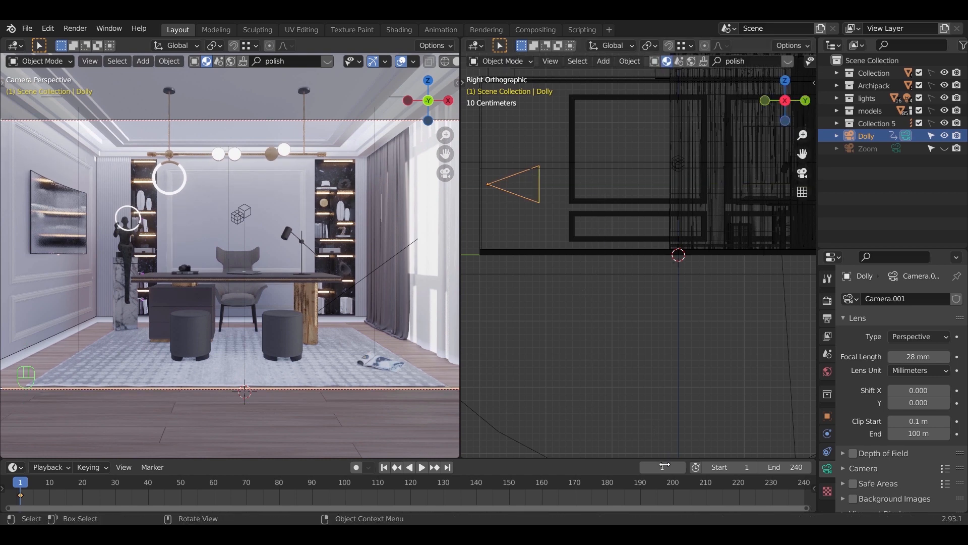
left_click(312, 482)
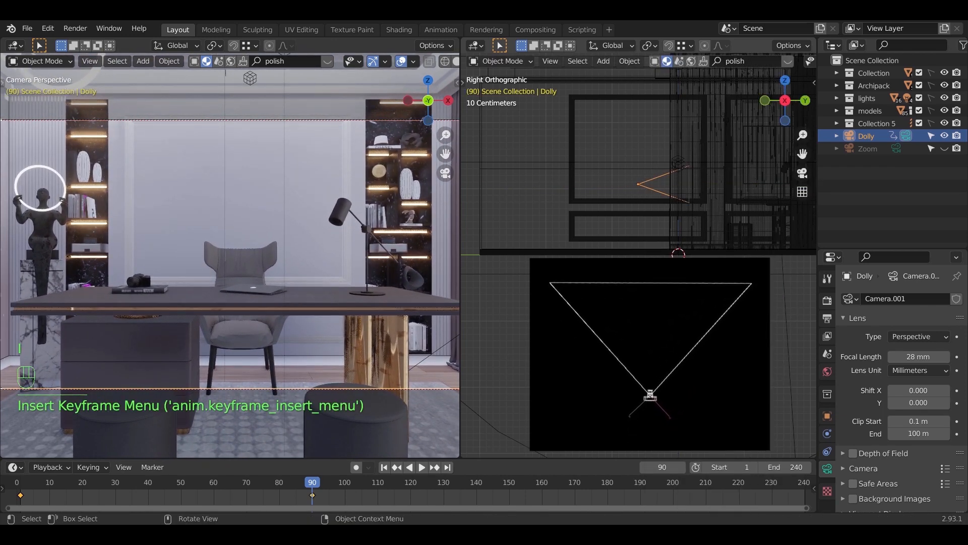
left_click(421, 501)
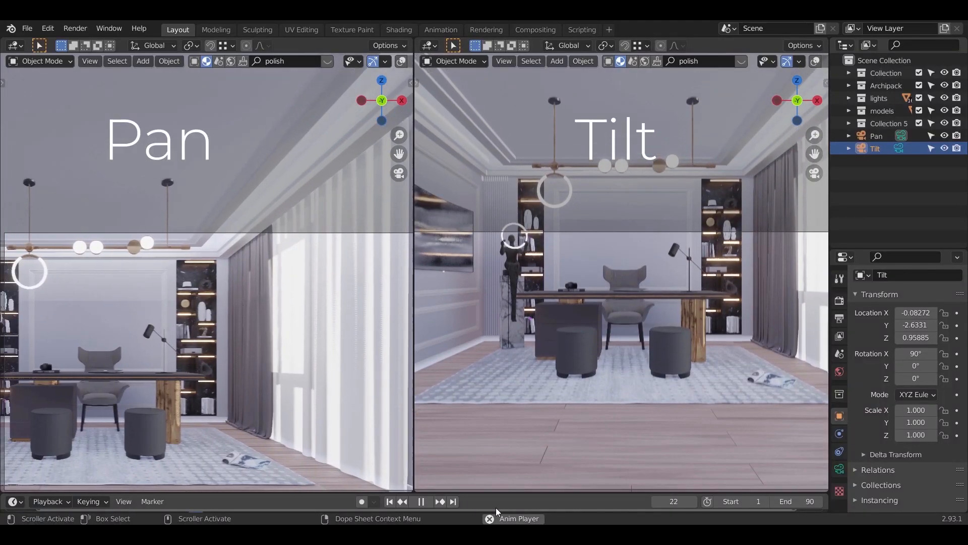
left_click(423, 501)
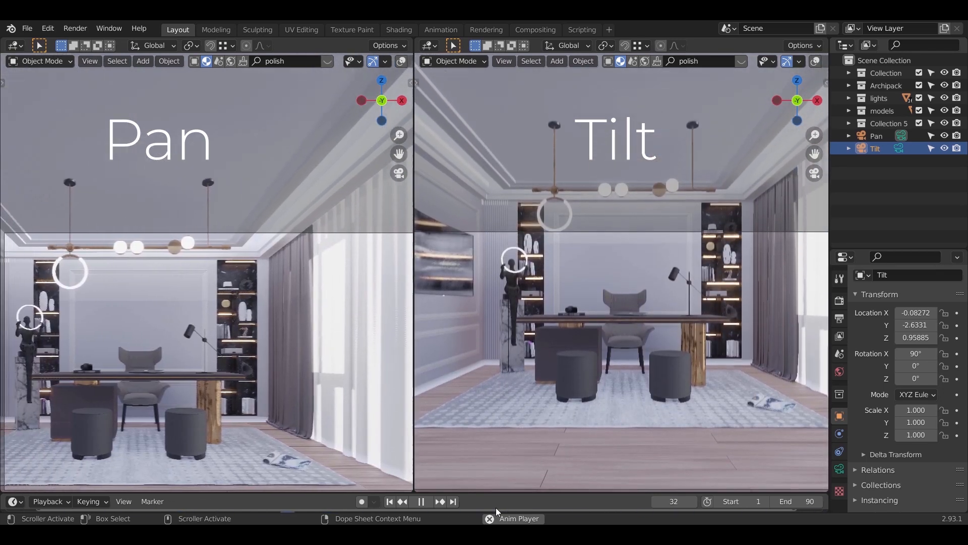
left_click(422, 501)
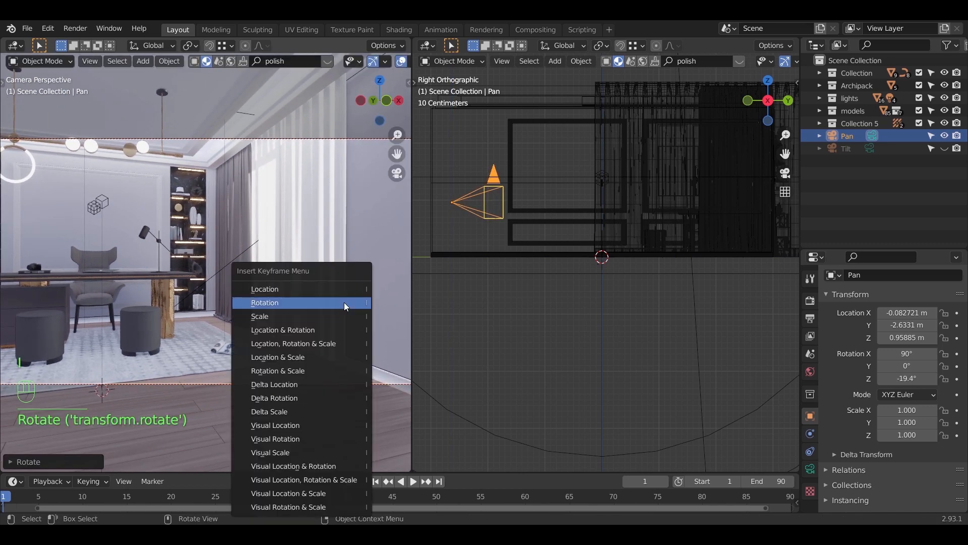
Step: Keyframe the Pan camera's Z rotation at frame 1 (-19.4°) and turned to 25.5° at frame 90
left_click(264, 302)
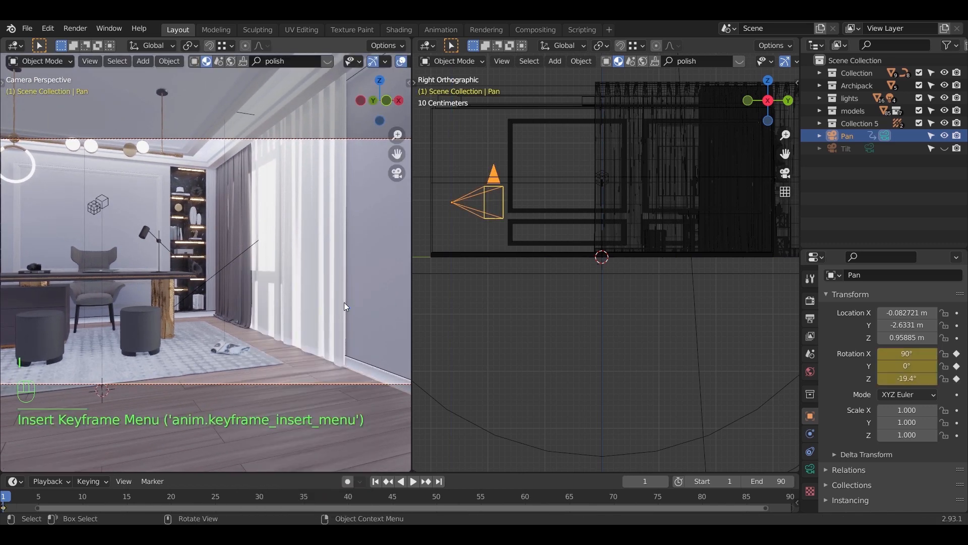
left_click(439, 481)
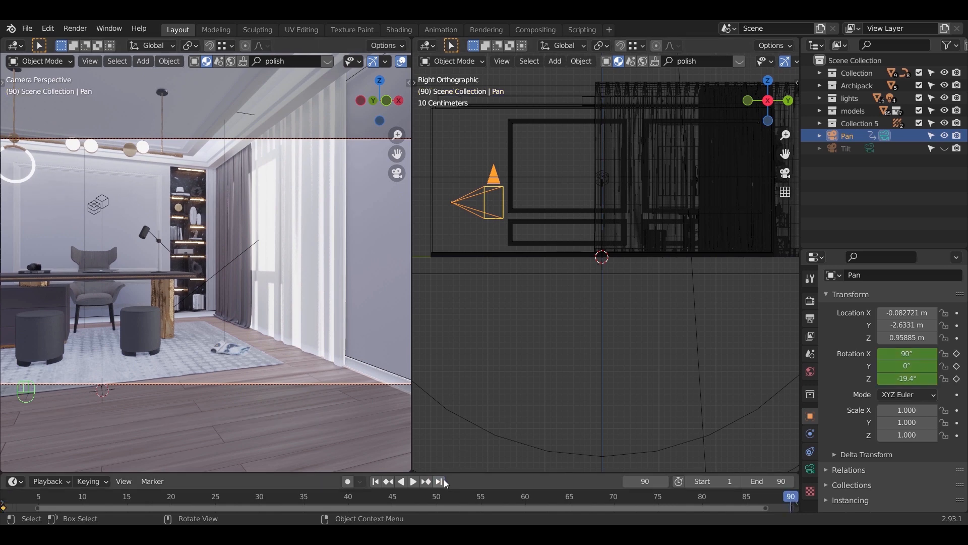
key("r")
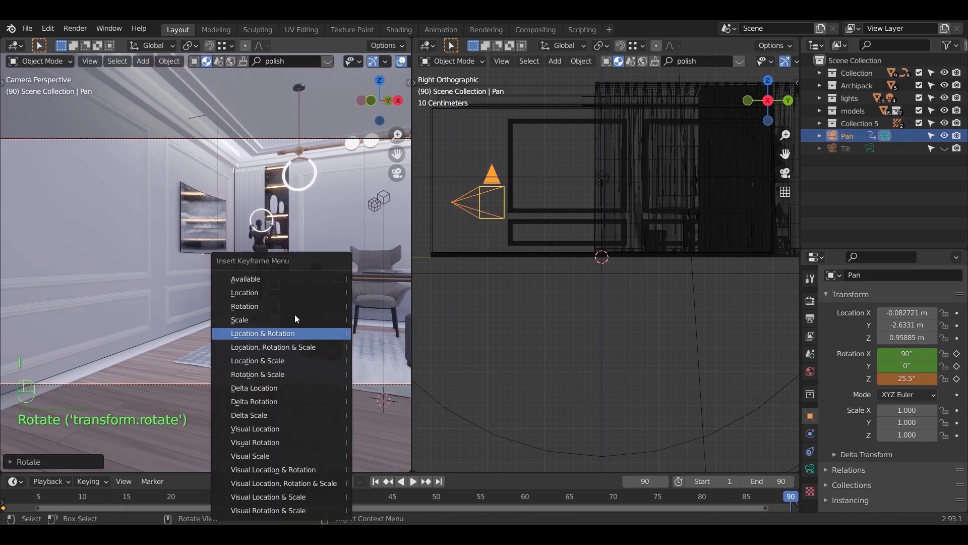
left_click(262, 333)
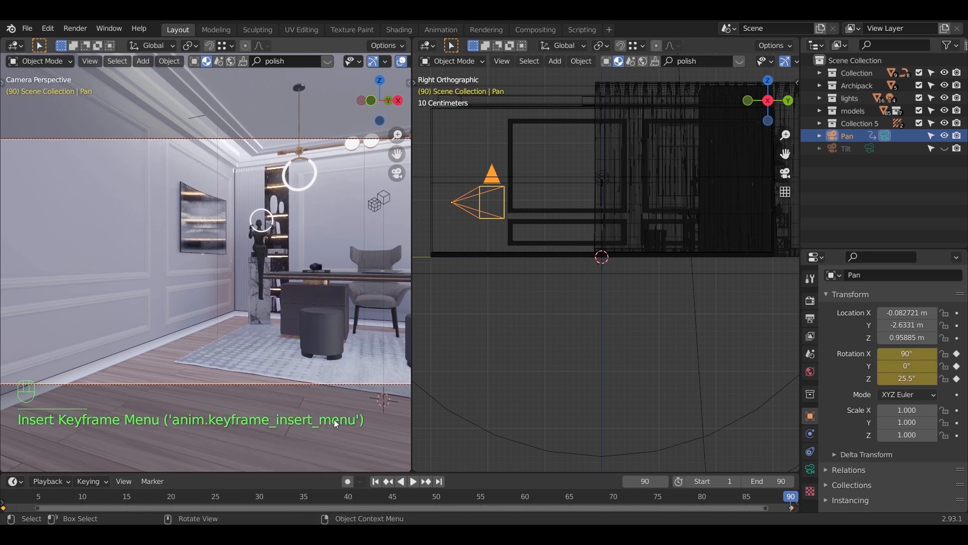
Step: Play back the pan sweep and stop it
key("space")
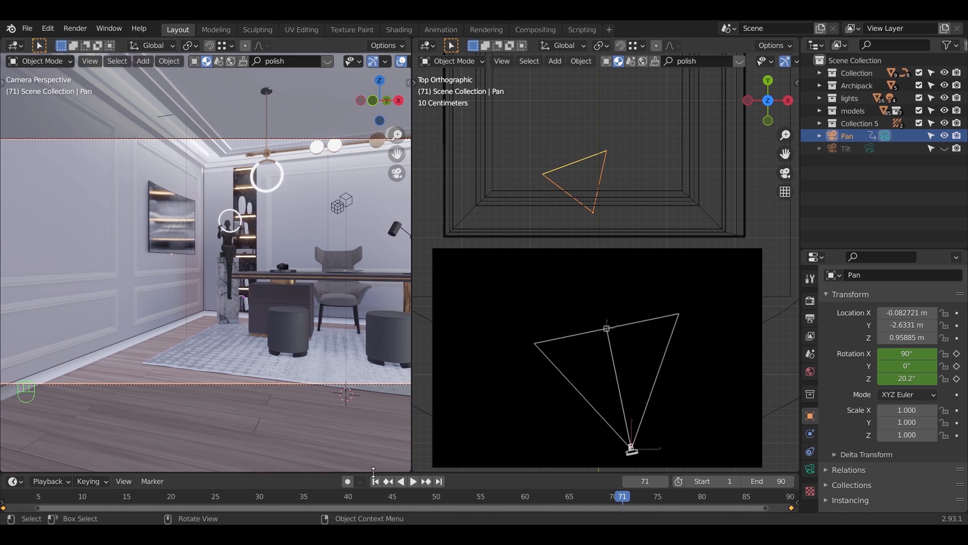
key("space")
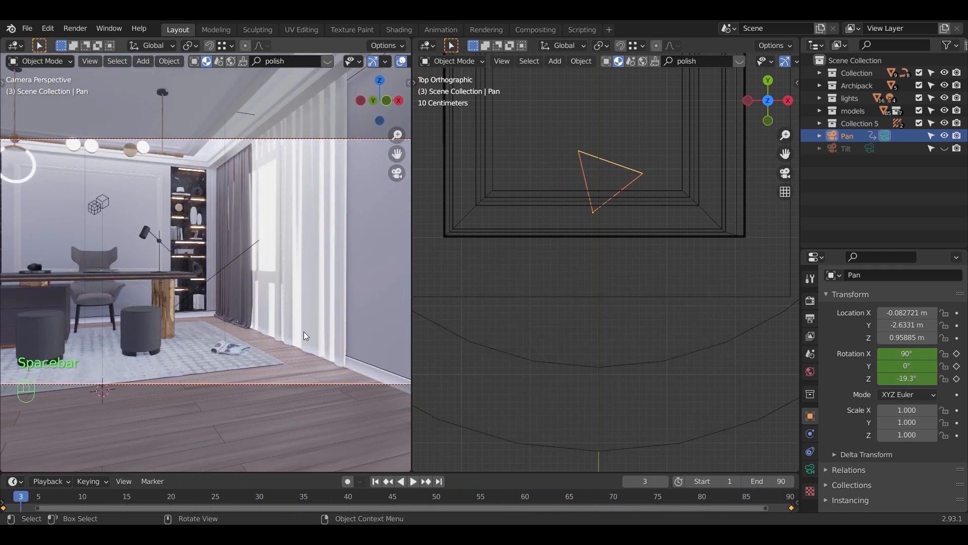
Step: Keyframe a vertical X-rotation tilt on the Tilt camera from Right Ortho, preview it, then delete the keyframes
left_click(847, 148)
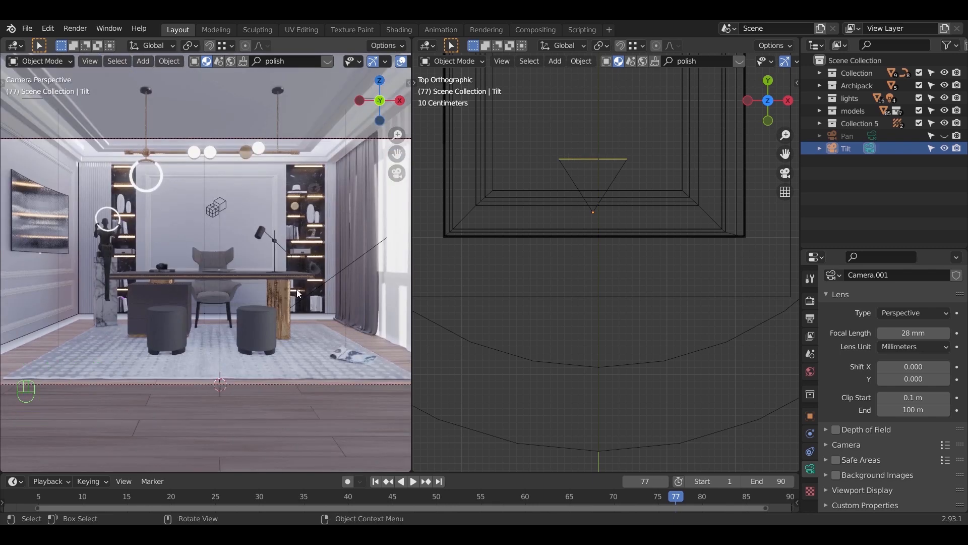
key("r")
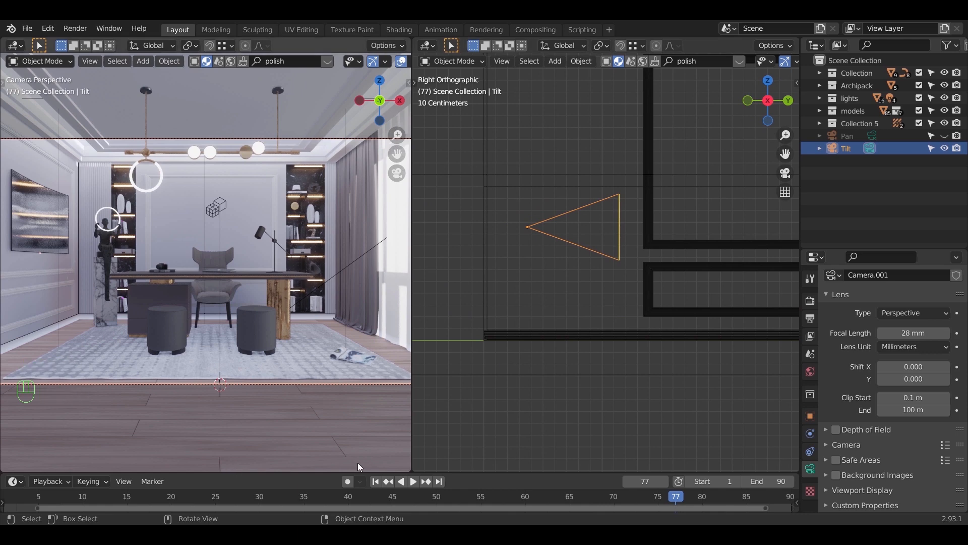
key("r")
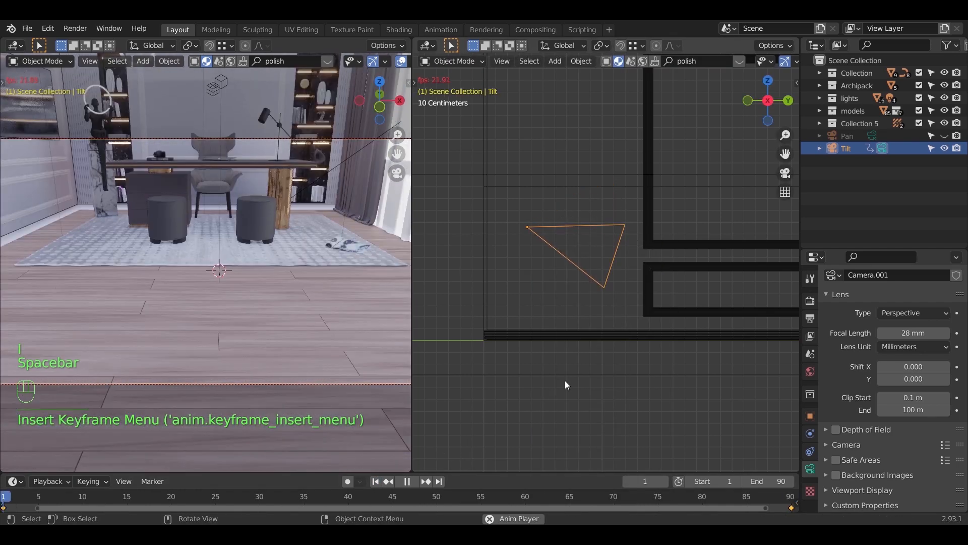
left_click(411, 481)
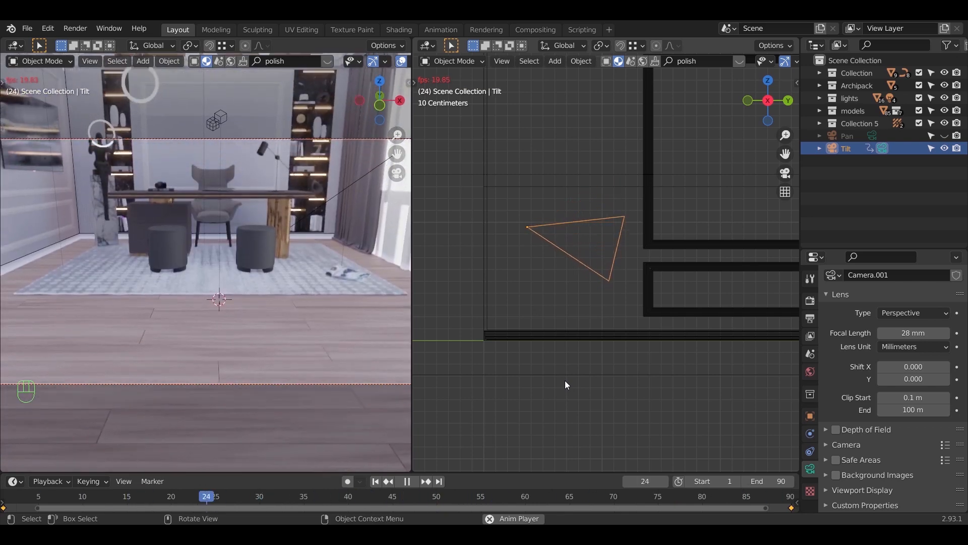
key("space")
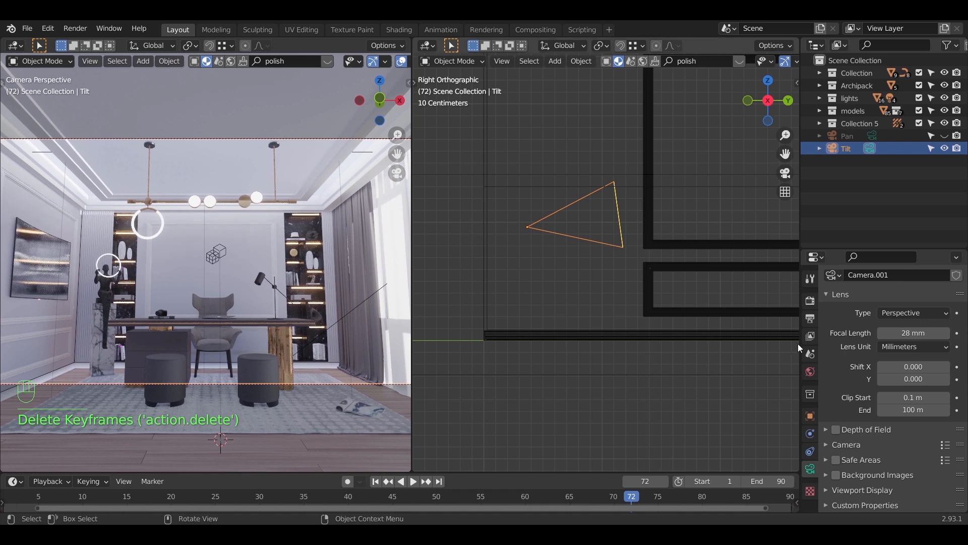
Step: Angle the Tilt camera up via Rotation X and keyframe lens Shift Y from frame 1 to -0.23 at frame 90
left_click(810, 415)
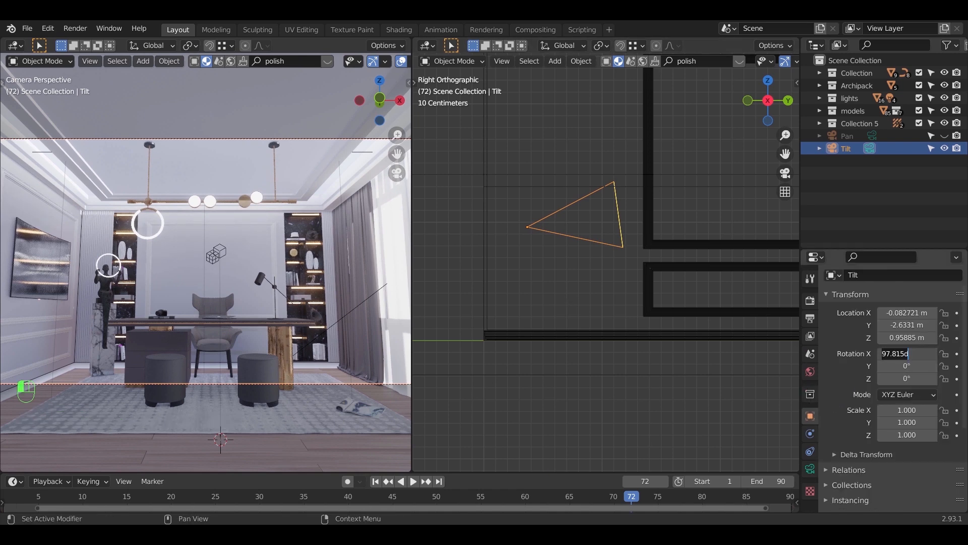
left_click(810, 452)
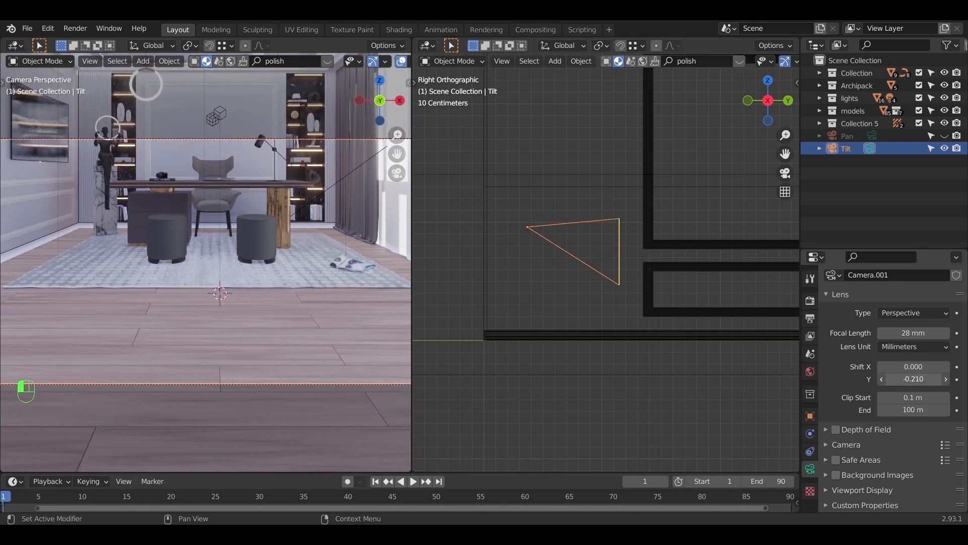
left_click(913, 378)
type("-0.230")
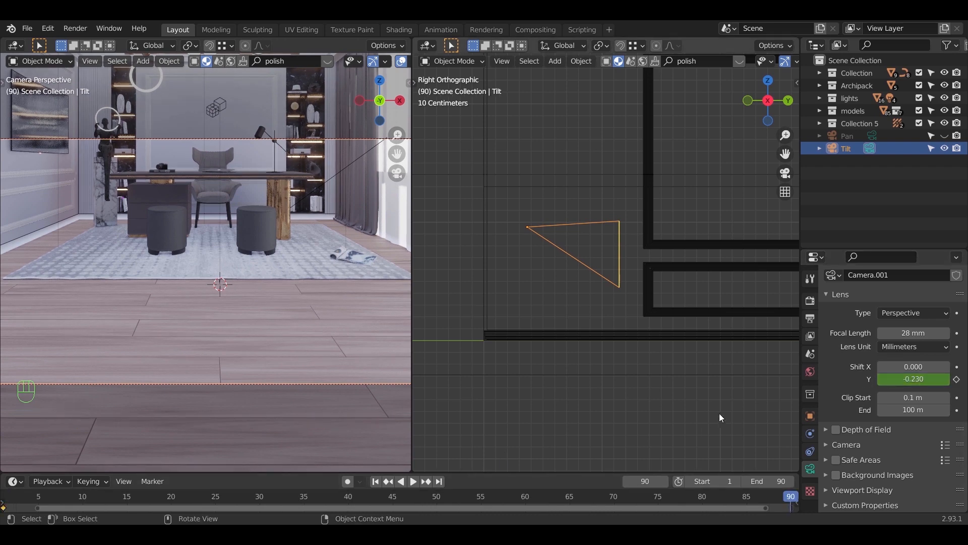
left_click_drag(913, 378, 939, 378)
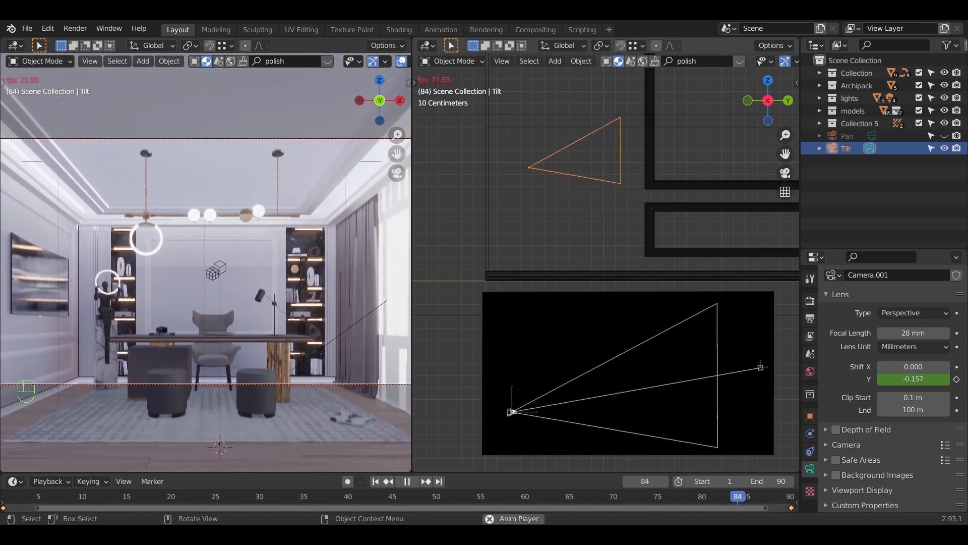
Step: Preview the Pedestal and Truck moves side by side, then select the Truck camera at frame 1 in Top Ortho
left_click(406, 481)
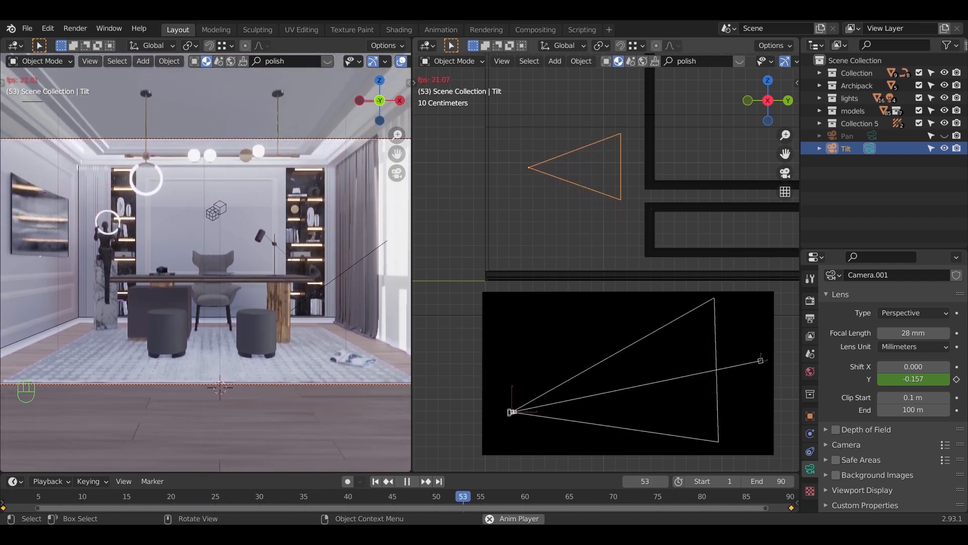
key("space")
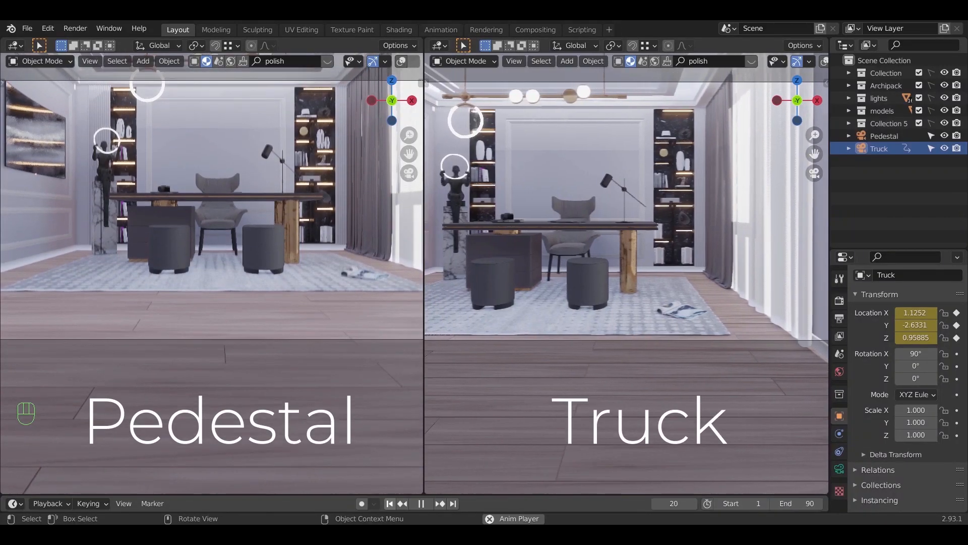
left_click(421, 502)
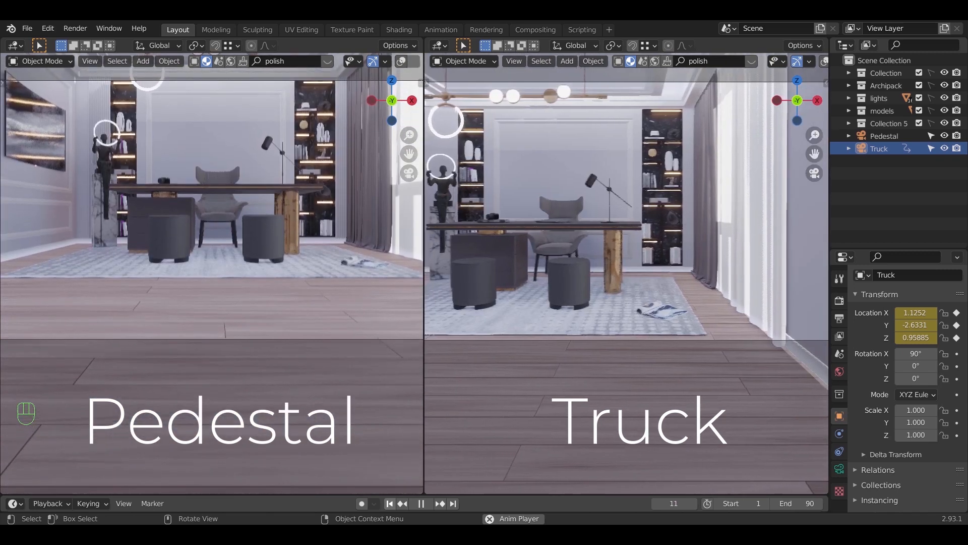
left_click(880, 148)
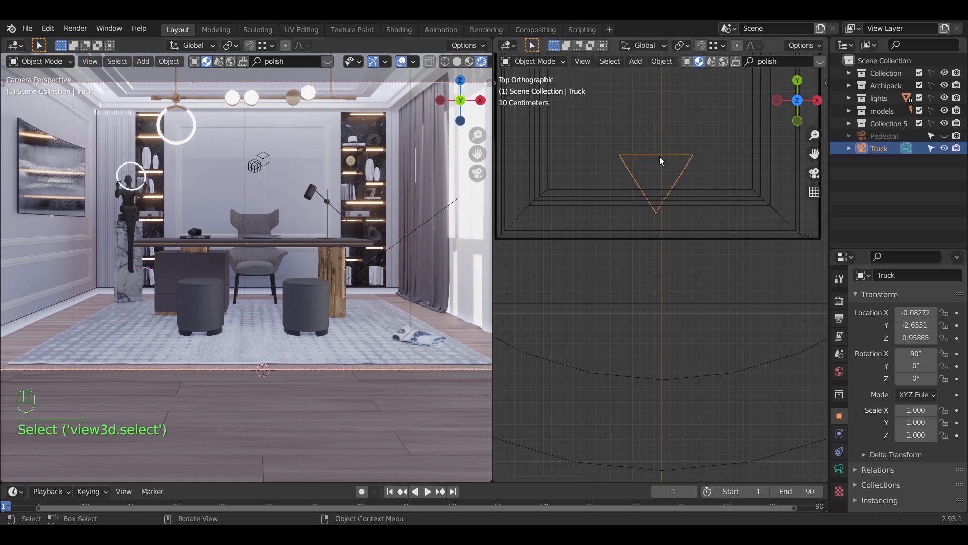
Step: Keyframe the Truck camera's location at frame 1 and slid the other way along X at frame 90
key("g")
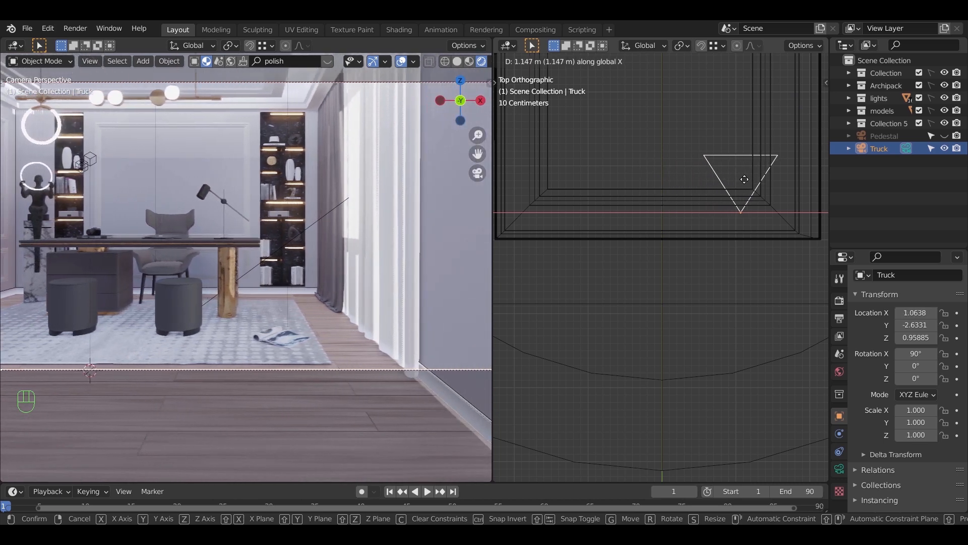
key("i")
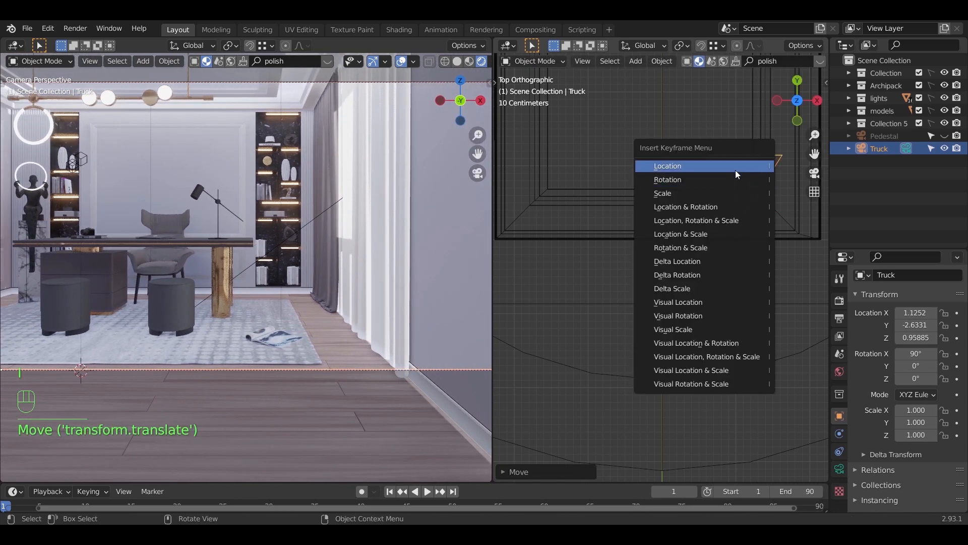
left_click(667, 166)
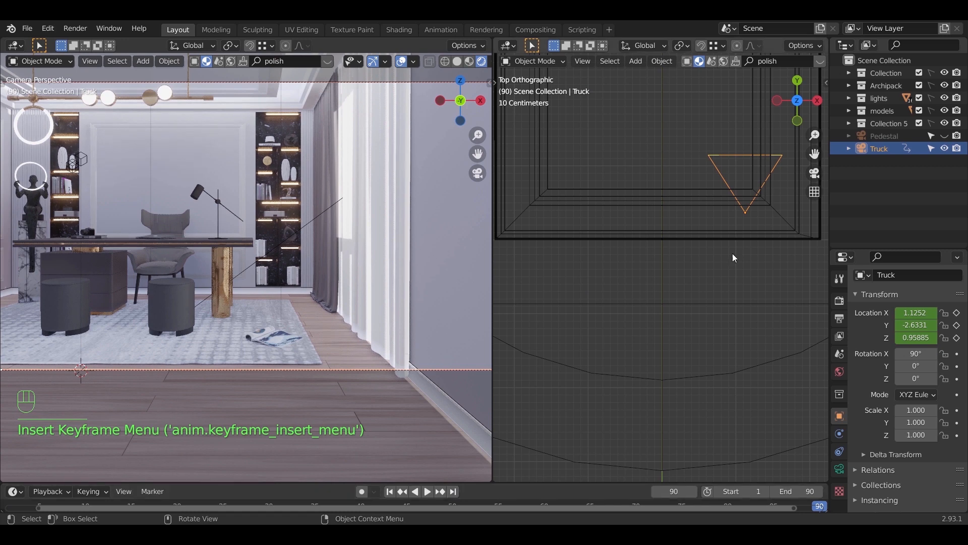
key("g")
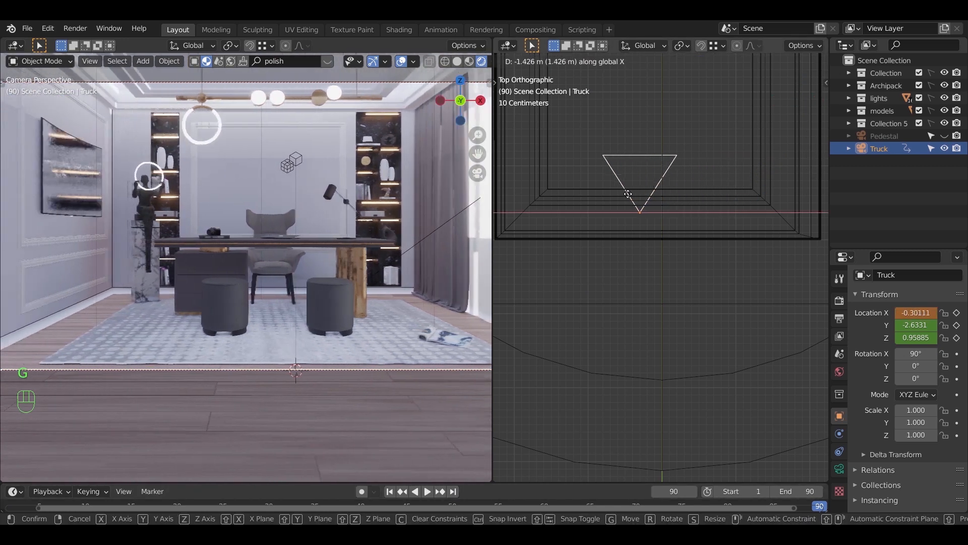
key("i")
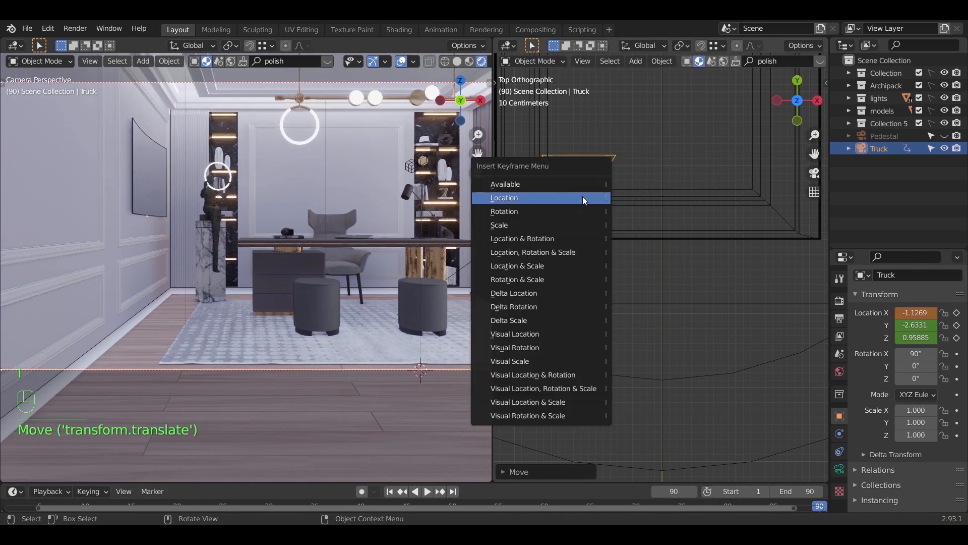
left_click(505, 198)
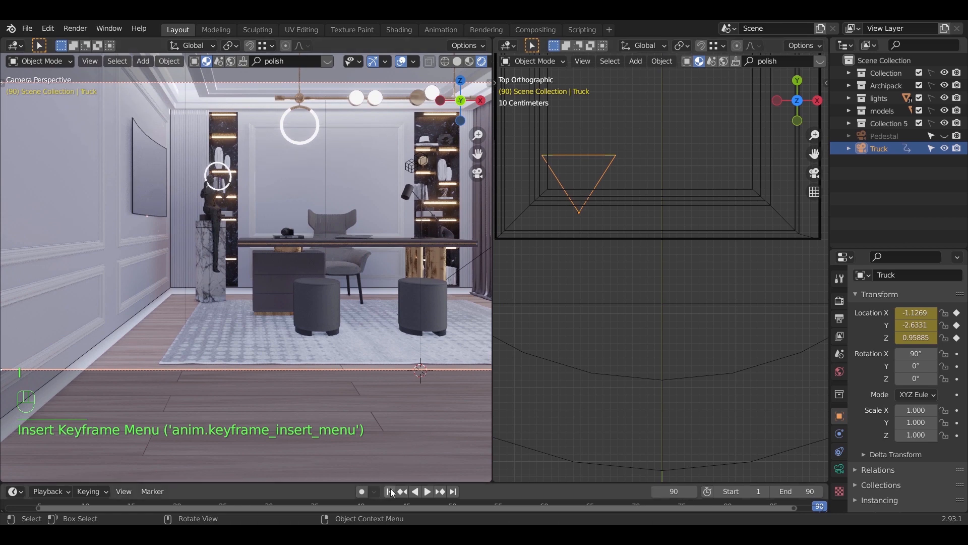
Step: Play the truck move, stop it, and hide the Truck camera so Pedestal becomes active
key("space")
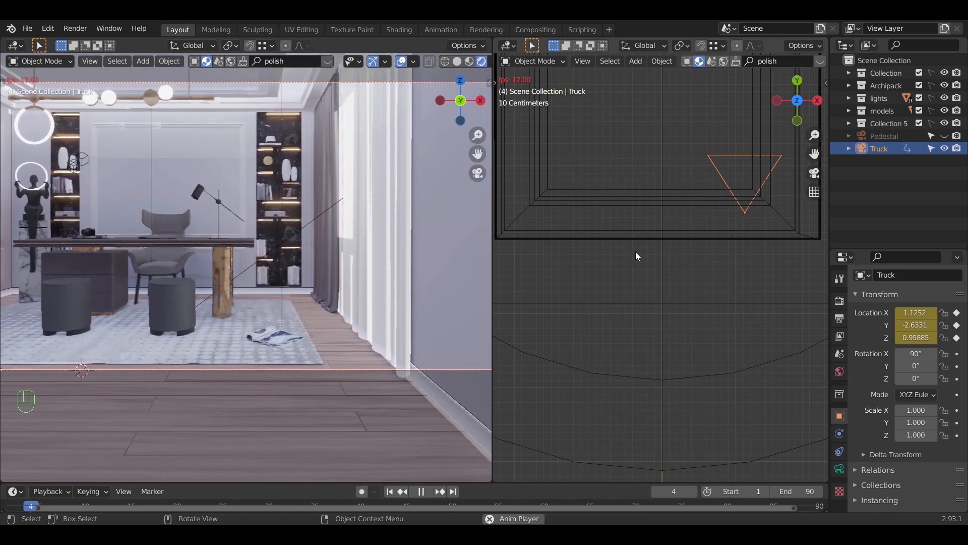
left_click(422, 491)
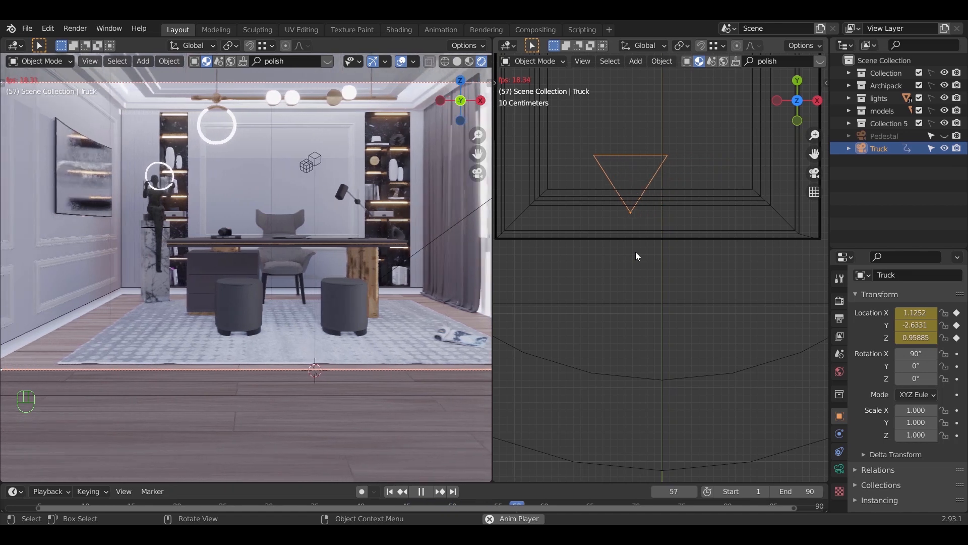
key("space")
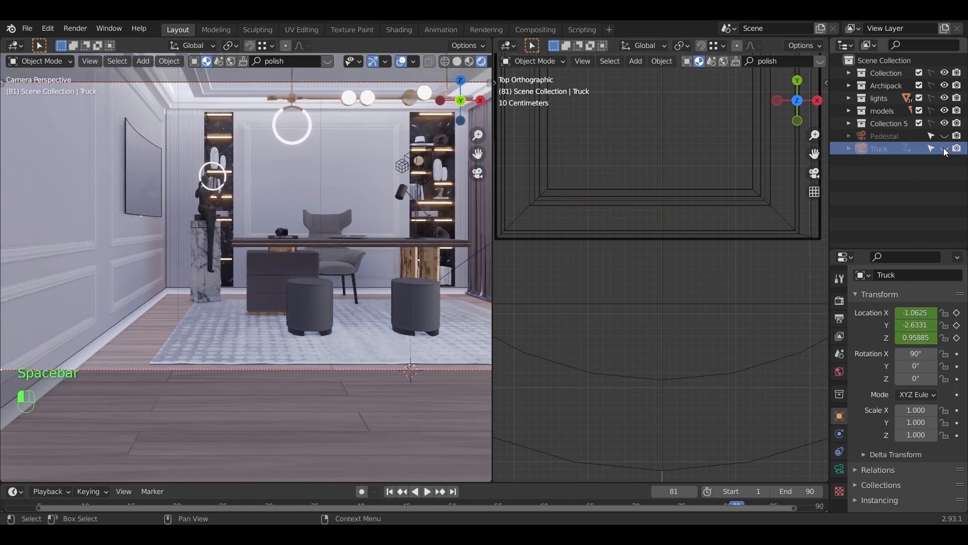
left_click(885, 136)
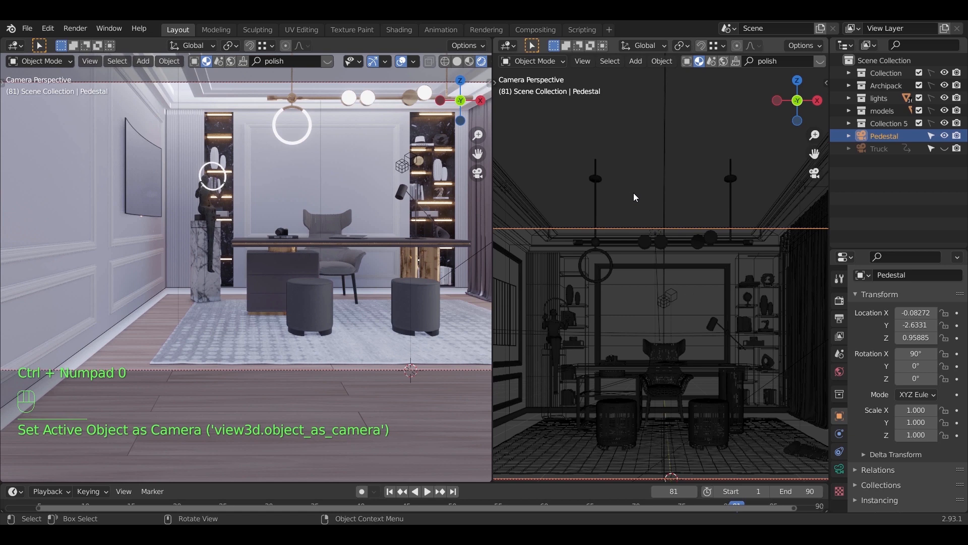
Step: Keyframe the Pedestal camera low at Z 0.48 on frame 1 and raised to 1.74 on frame 90
key("KP_7")
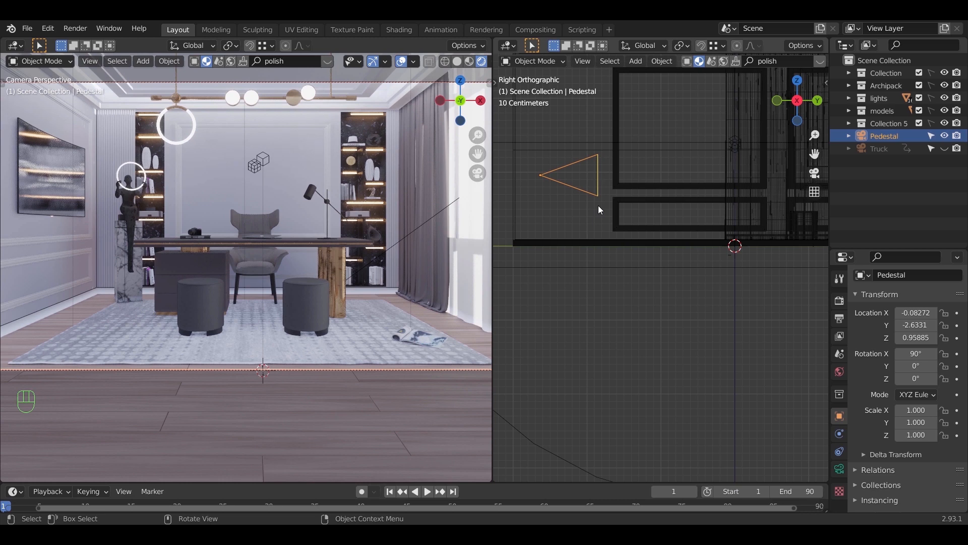
key("g")
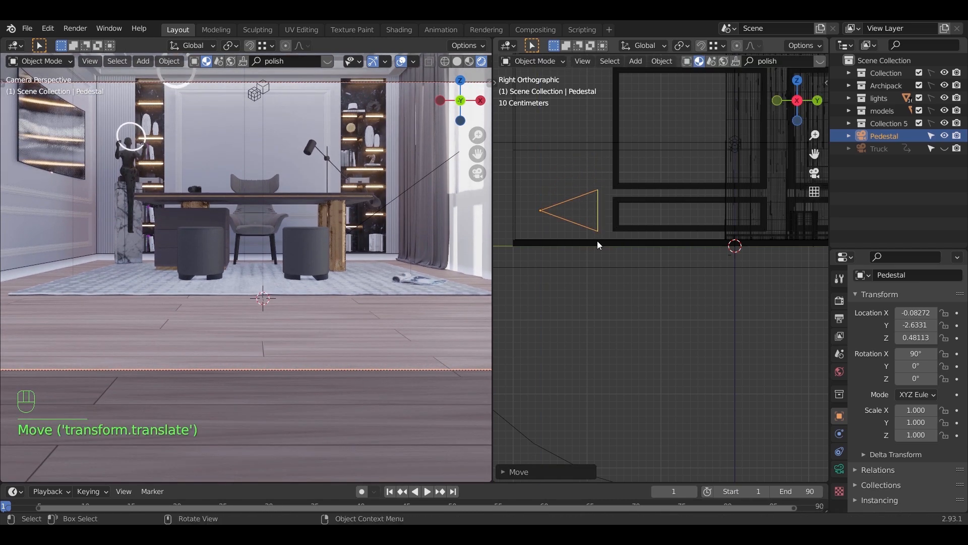
key("i")
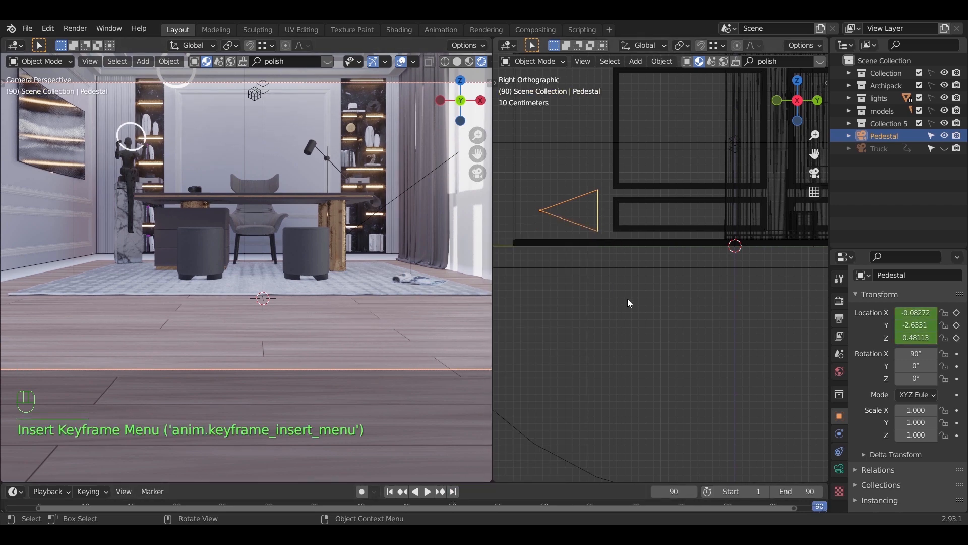
key("g")
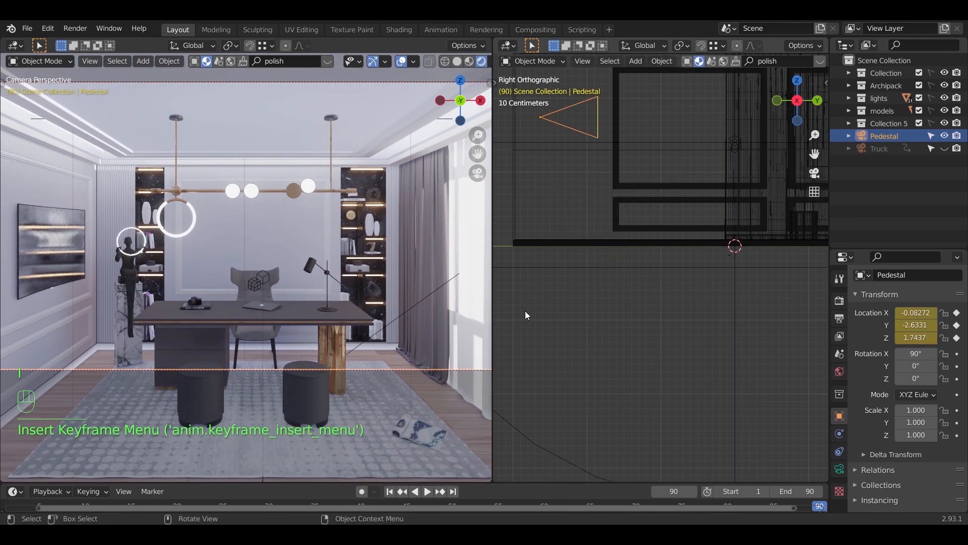
key("space")
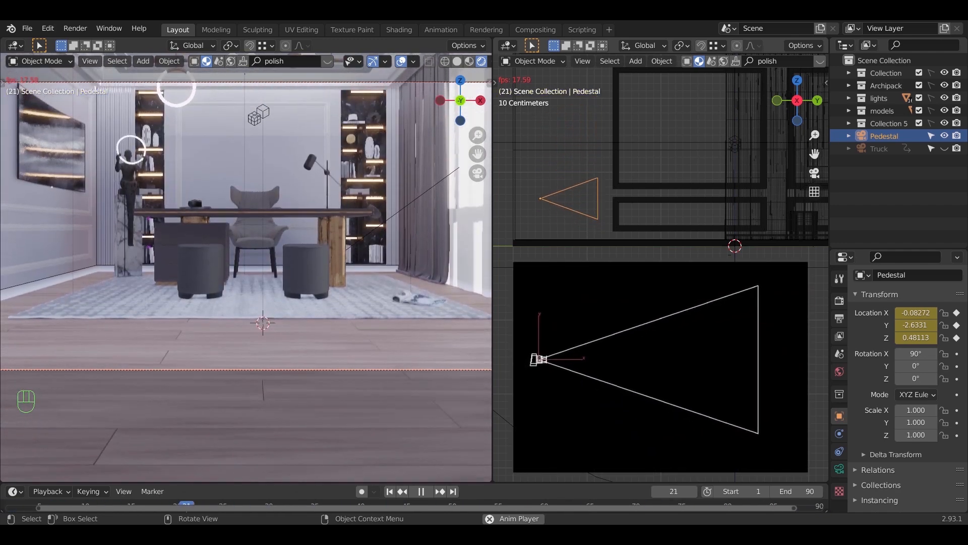
Step: Play back the rising pedestal move and stop it
left_click(420, 491)
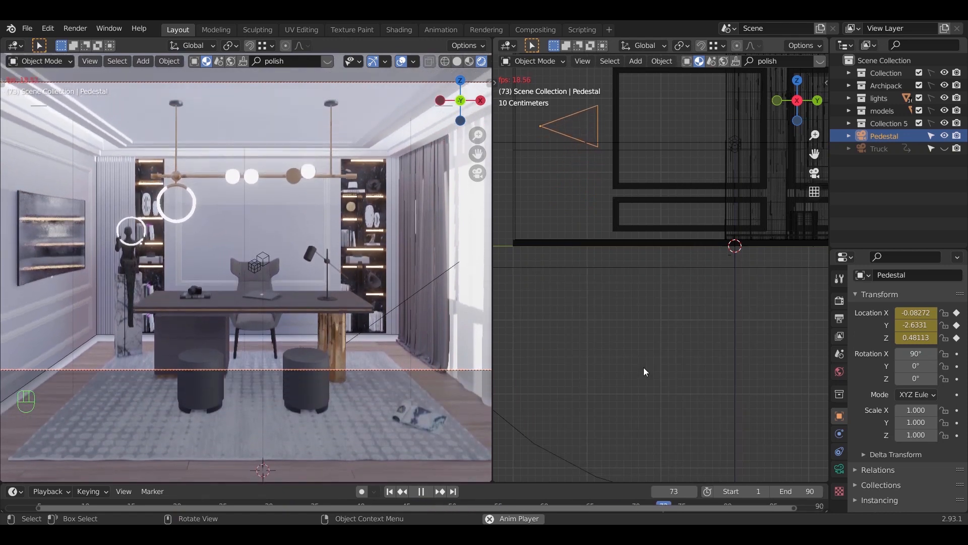
key("space")
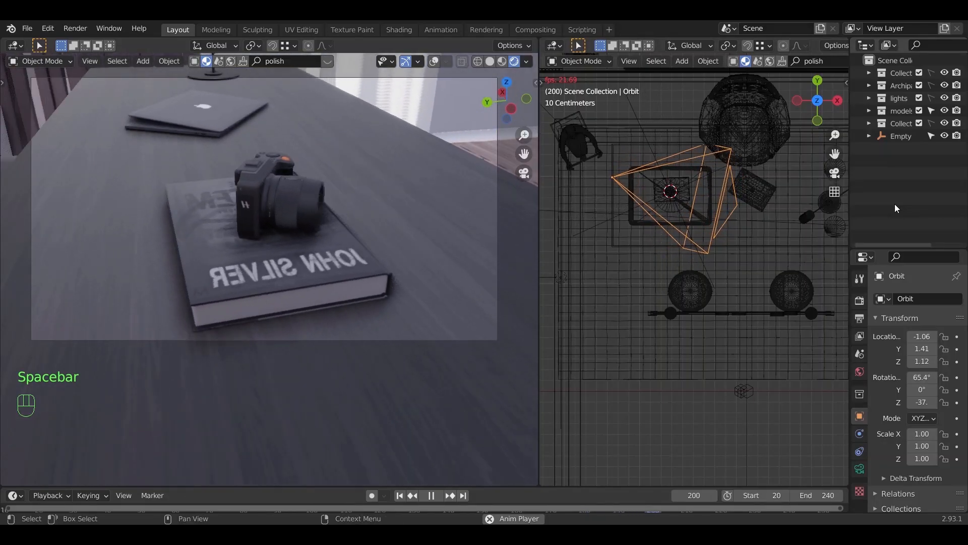
Step: Stop the Orbit camera playback on the tabletop shot at frame 20
key("space")
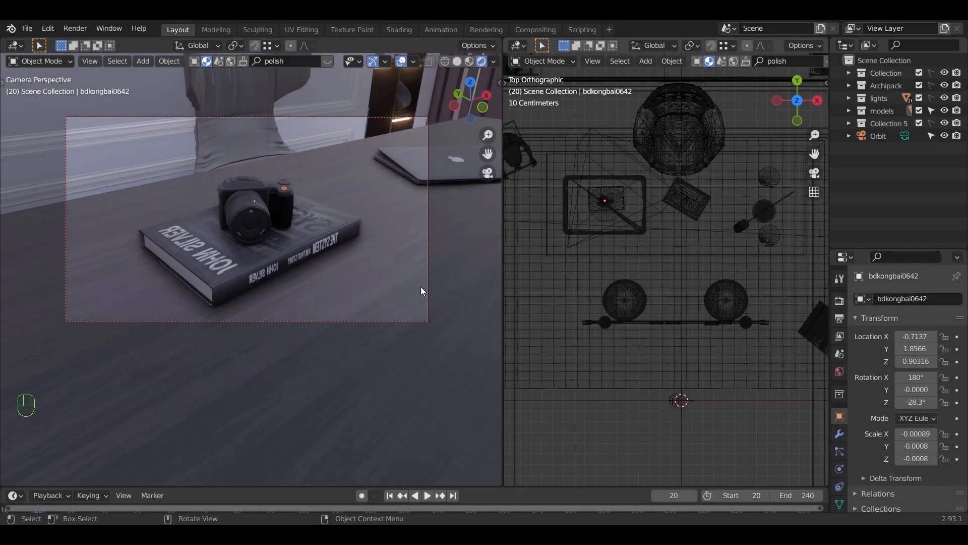
Step: Snap the cursor to the prop camera, add an Empty there and parent the Orbit camera to it
left_click(274, 202)
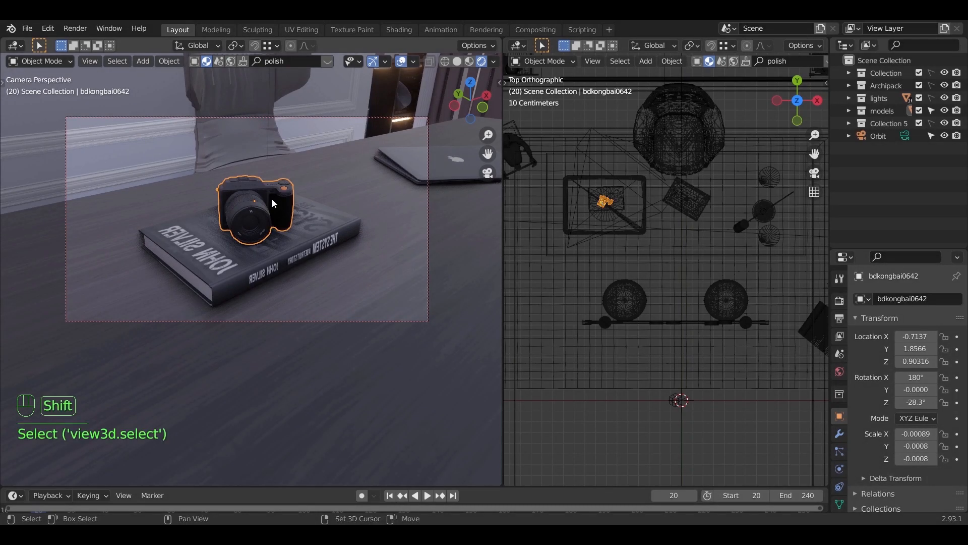
key("shift+s")
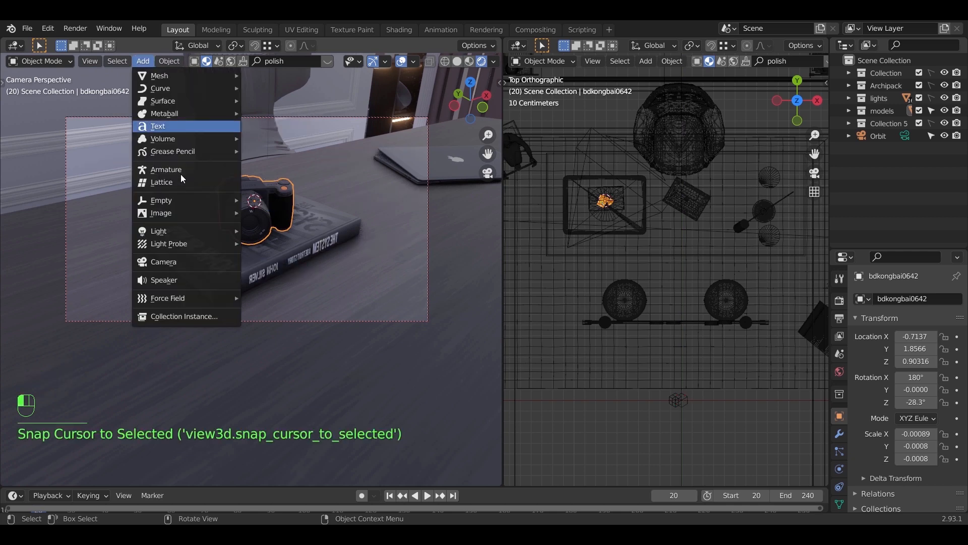
mouse_move(162, 200)
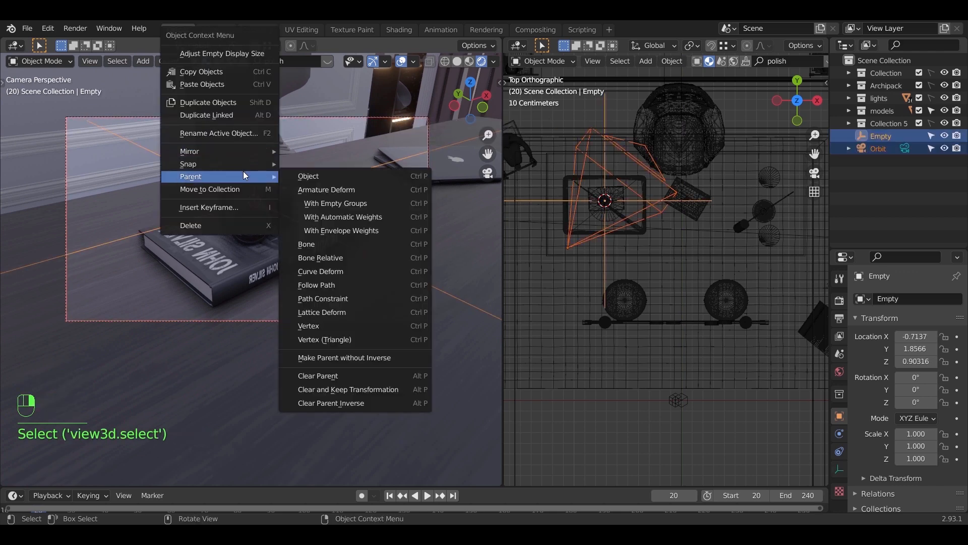
left_click(307, 176)
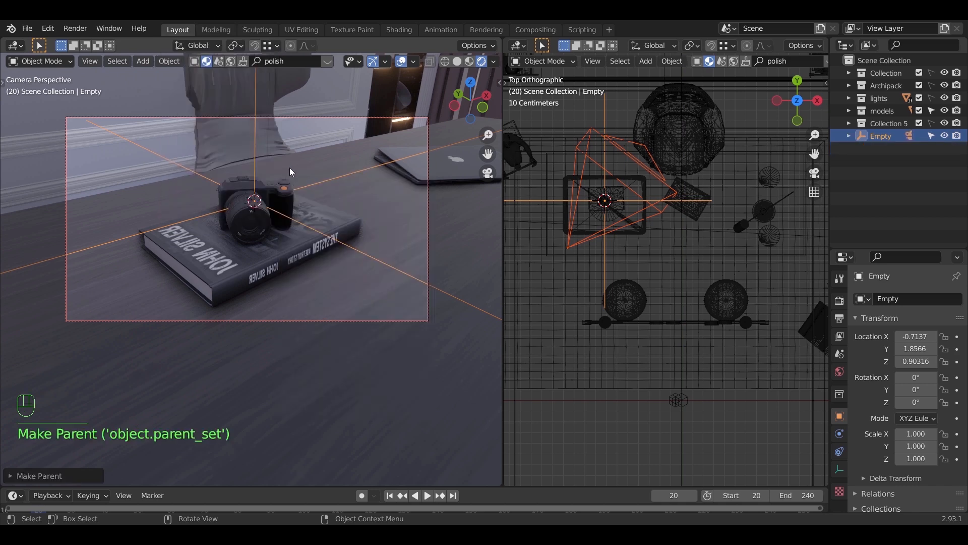
left_click(419, 238)
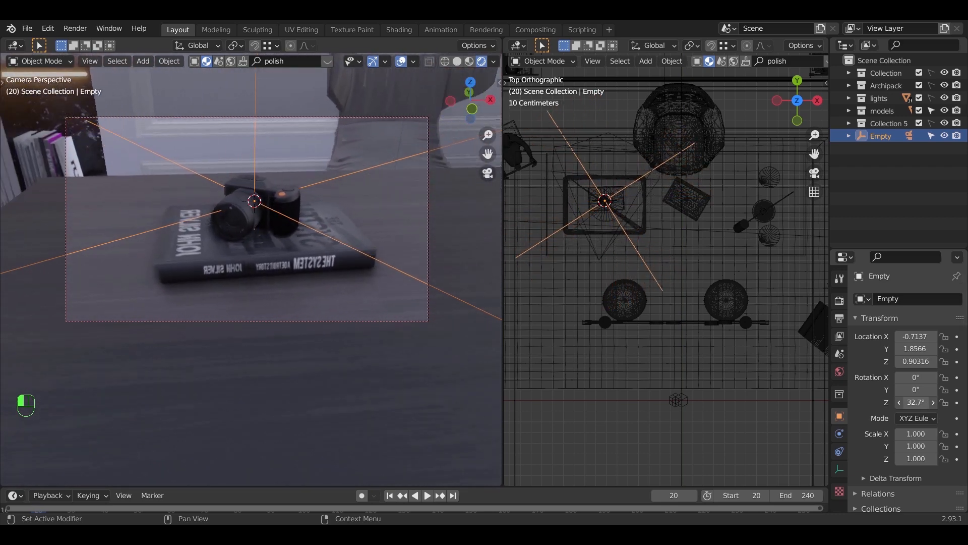
Step: Keyframe the Empty's Z rotation from 0 to 360° at frame 240 and play the orbit
left_click_drag(916, 403, 889, 403)
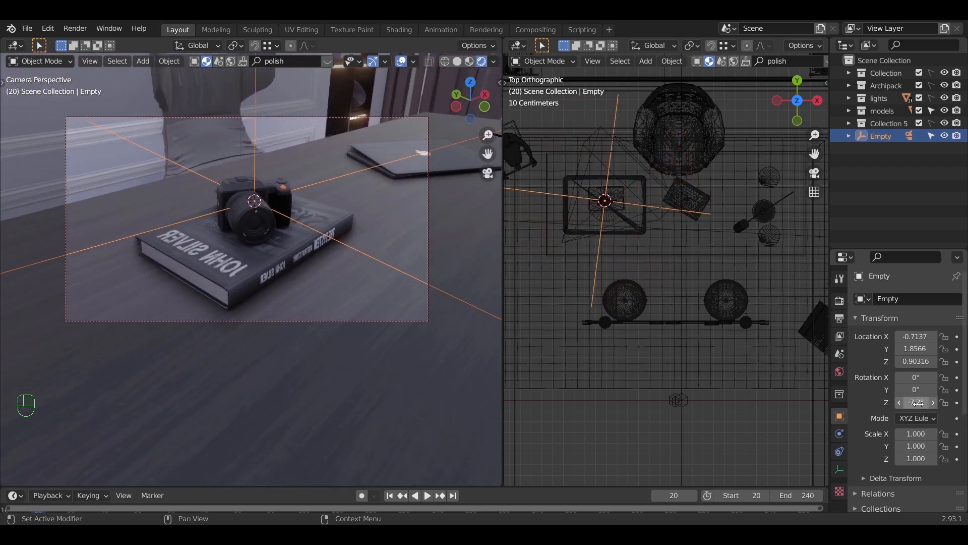
left_click(917, 402)
type("360")
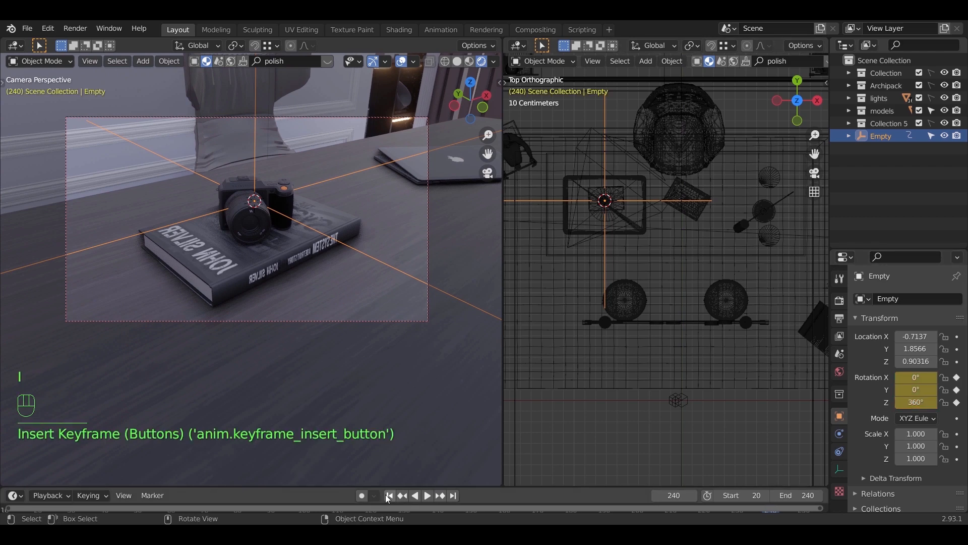
key("space")
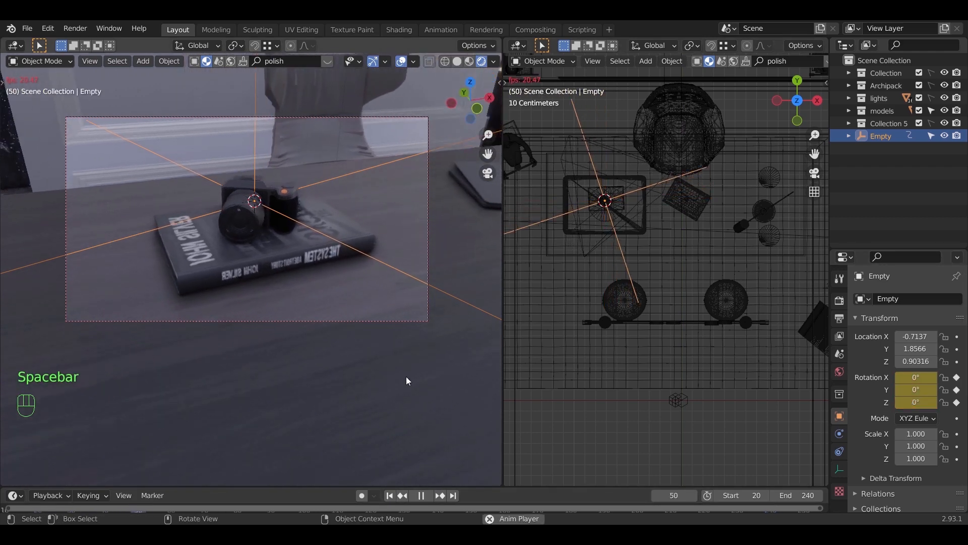
key("space")
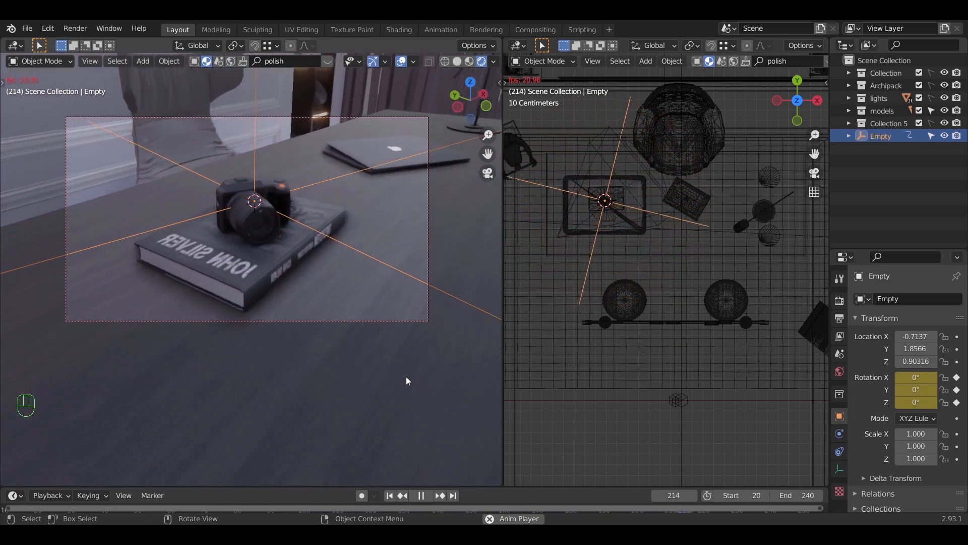
left_click(420, 494)
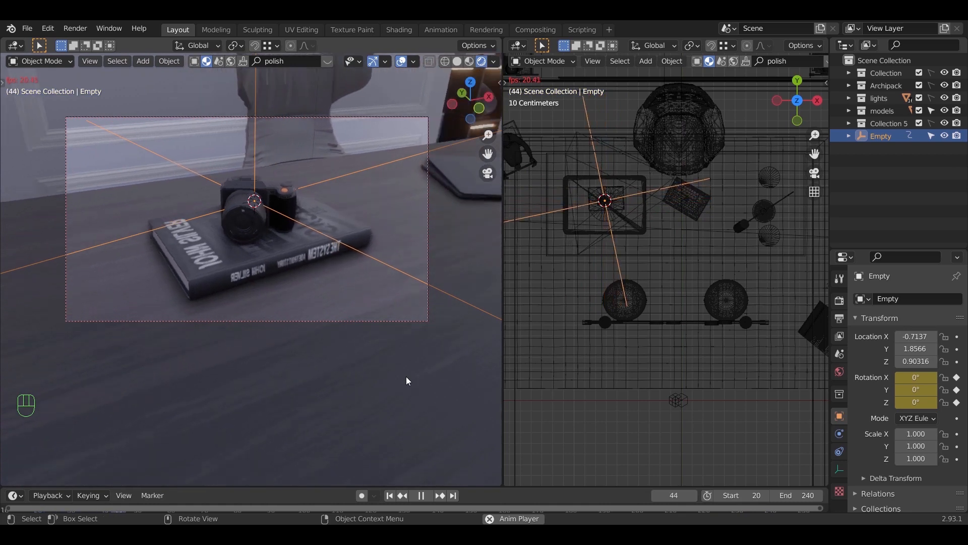
key("space")
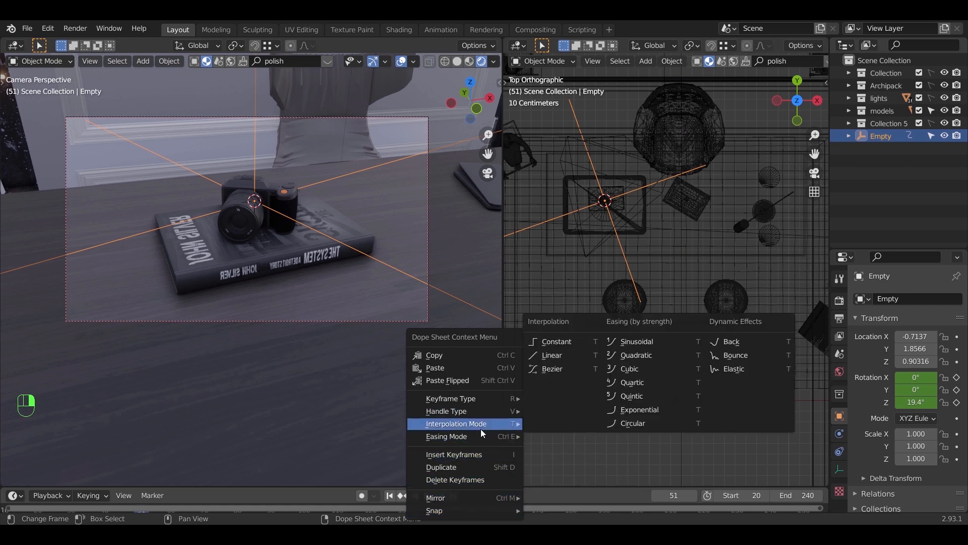
Step: Set the Empty's rotation keyframes to Linear interpolation for a constant-speed orbit
key("space")
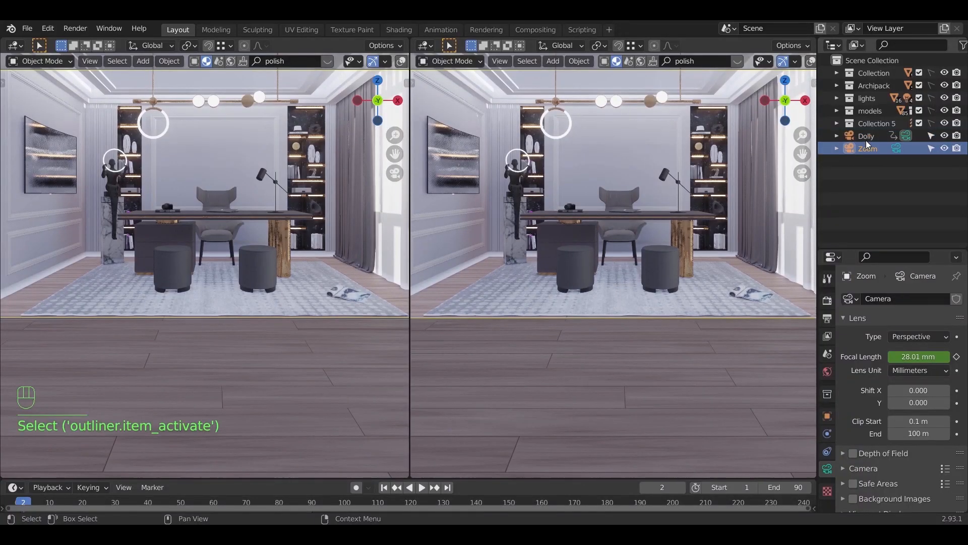
Step: Assign Zoom as the left viewport's local camera and Dolly as the right viewport's
left_click(866, 136)
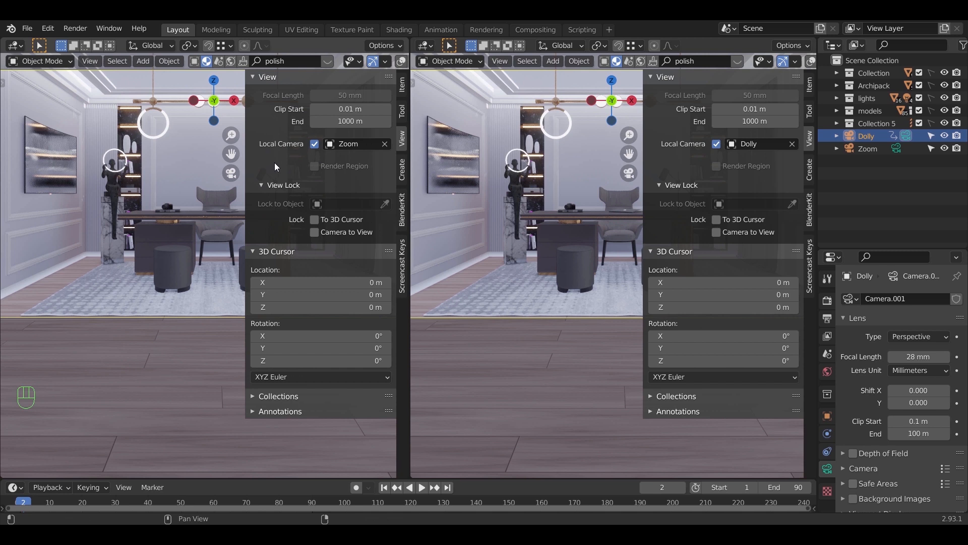
mouse_move(316, 174)
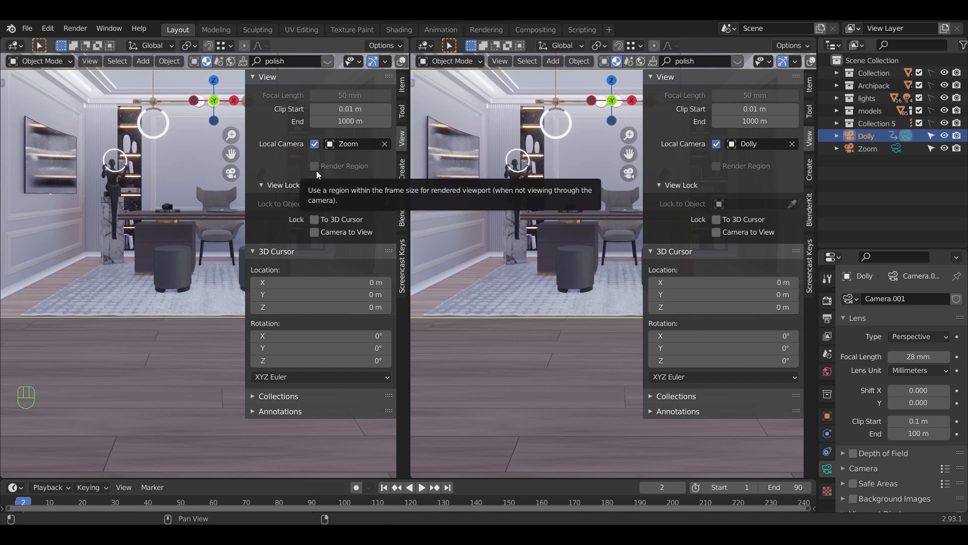